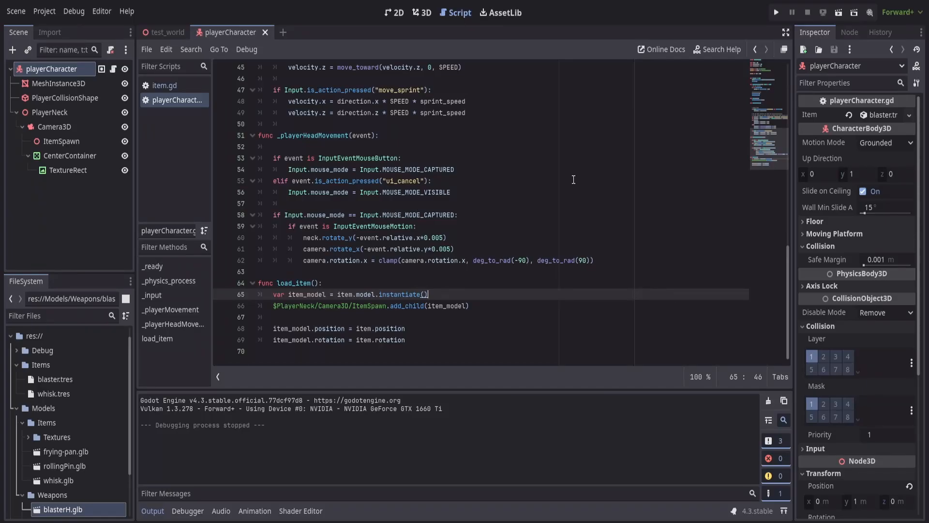
- Test-run the scene, then replace the blaster with whisk.tres in the player's Item property
left_click(776, 12)
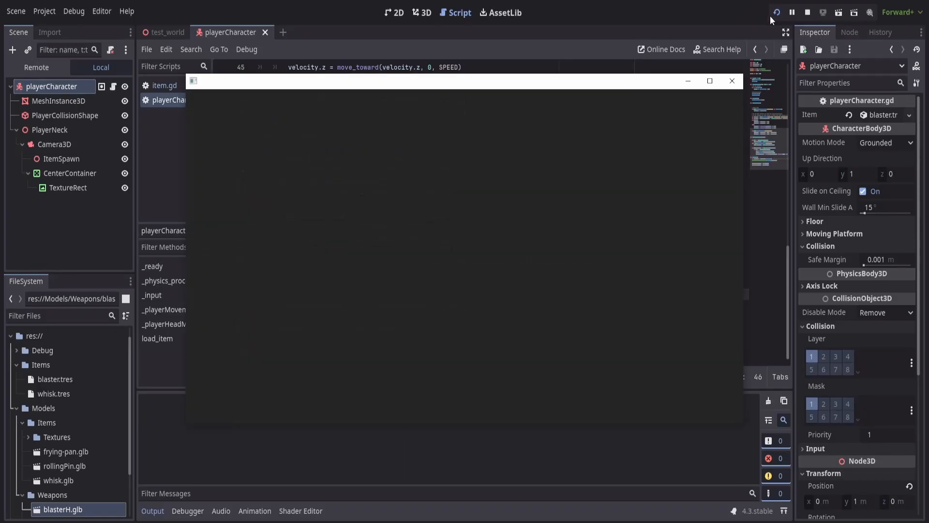
left_click(772, 12)
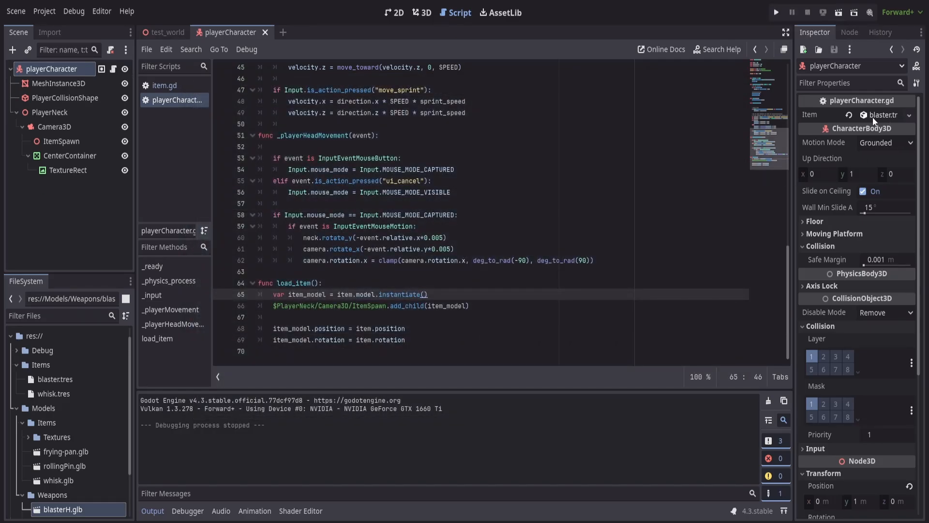
left_click(849, 114)
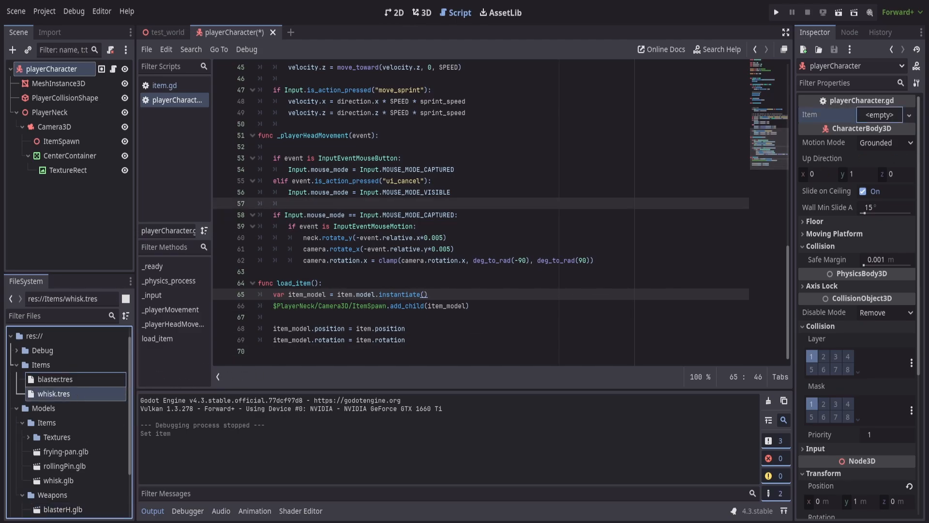
left_click(776, 12)
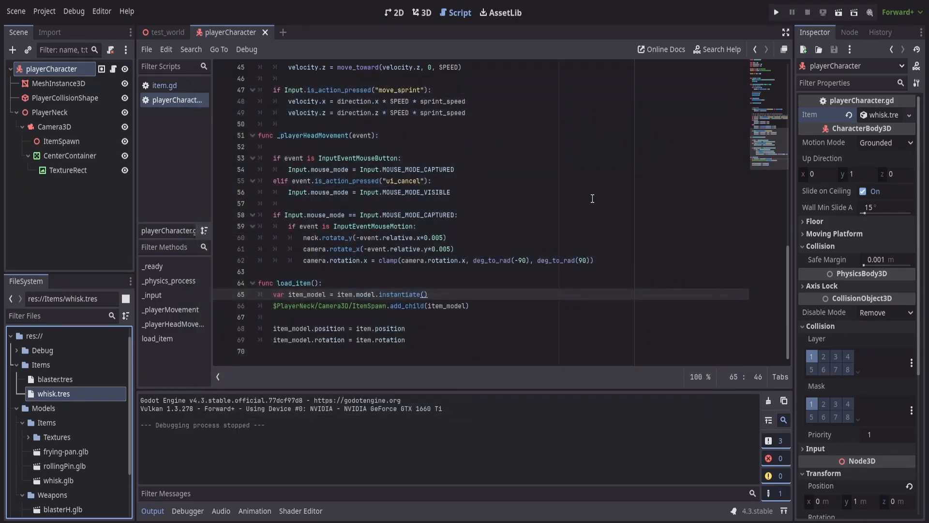
scroll("up", 3)
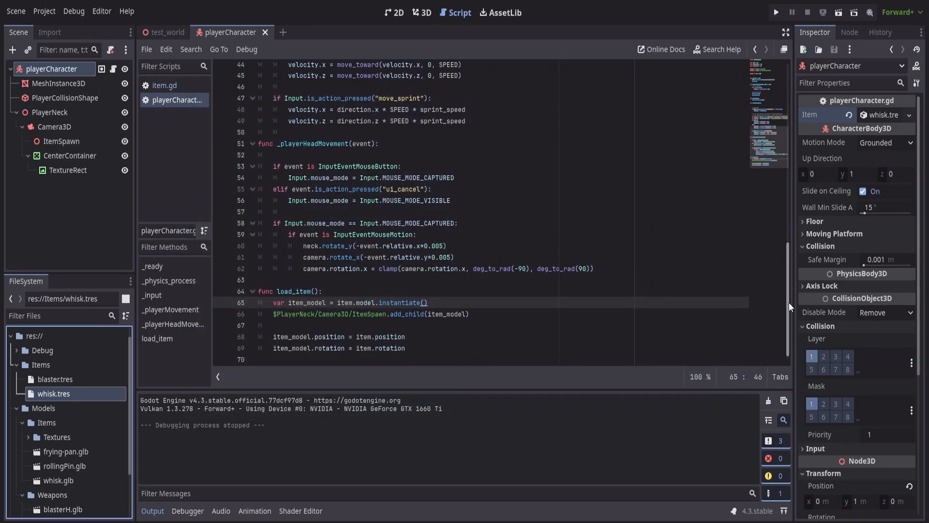
scroll("up", 3)
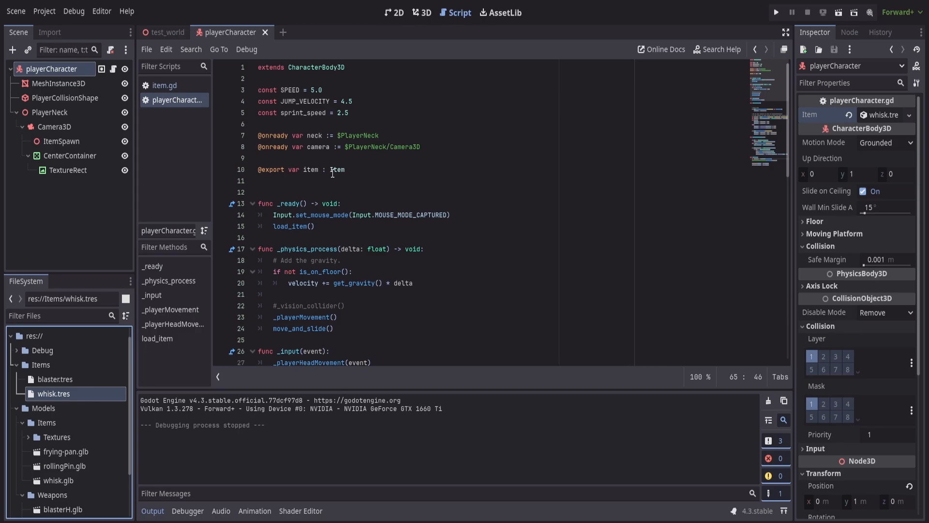
left_click(425, 169)
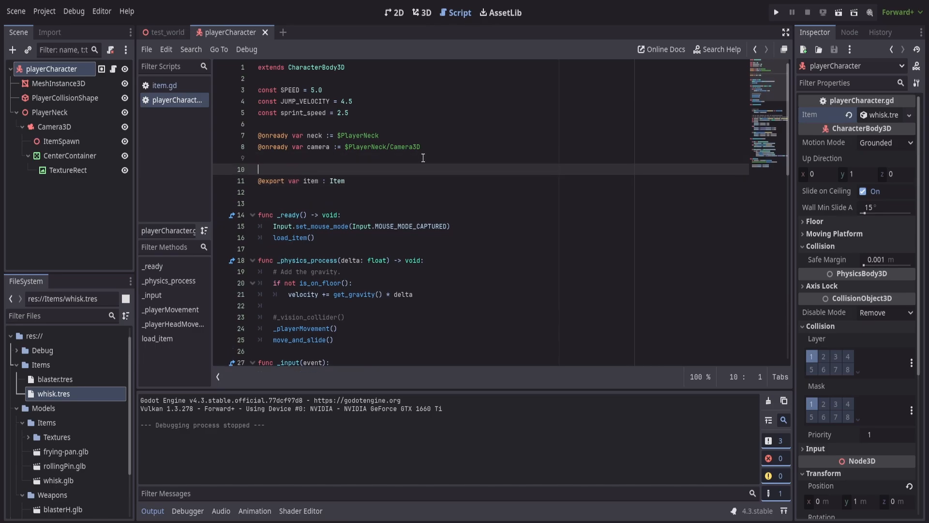
type("@")
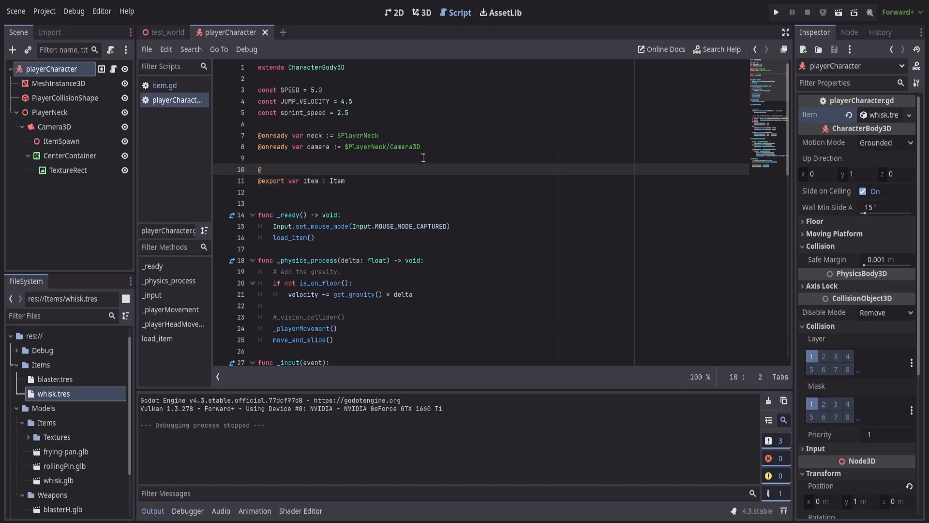
type("@export")
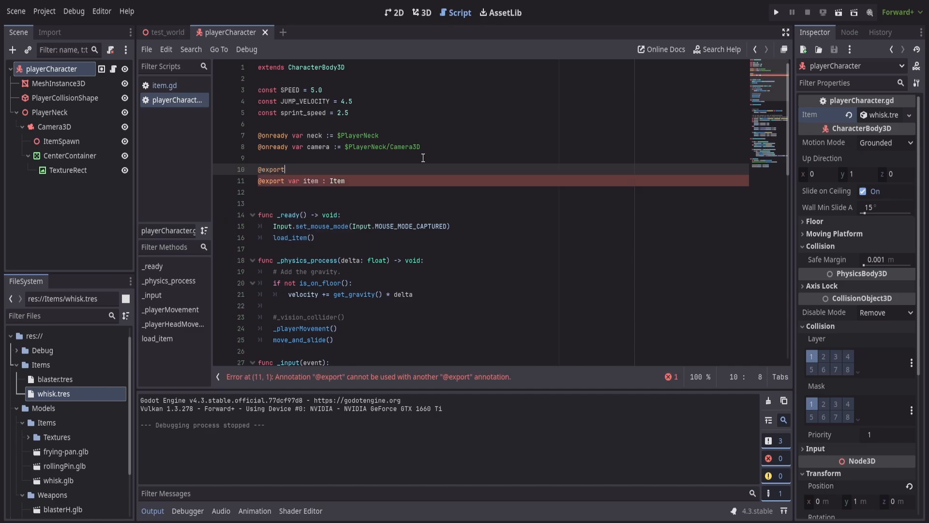
type("var")
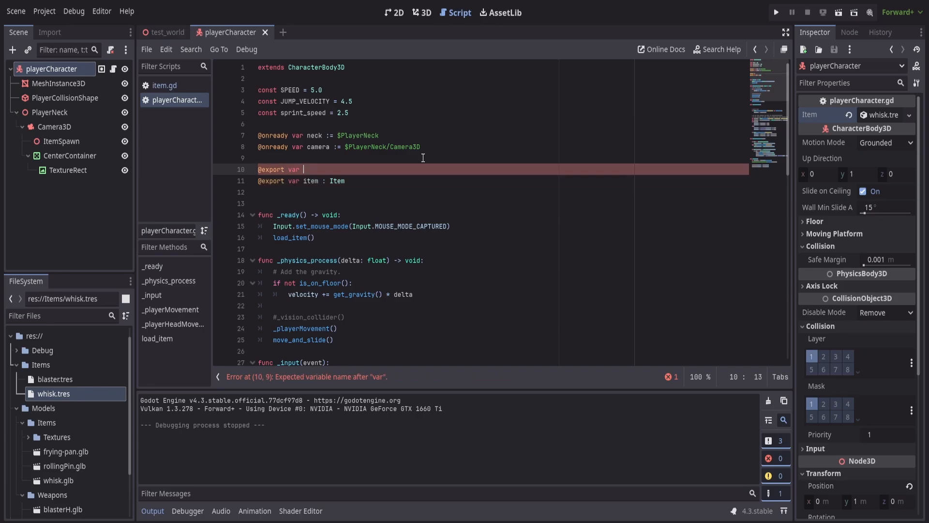
type("inventory_arra")
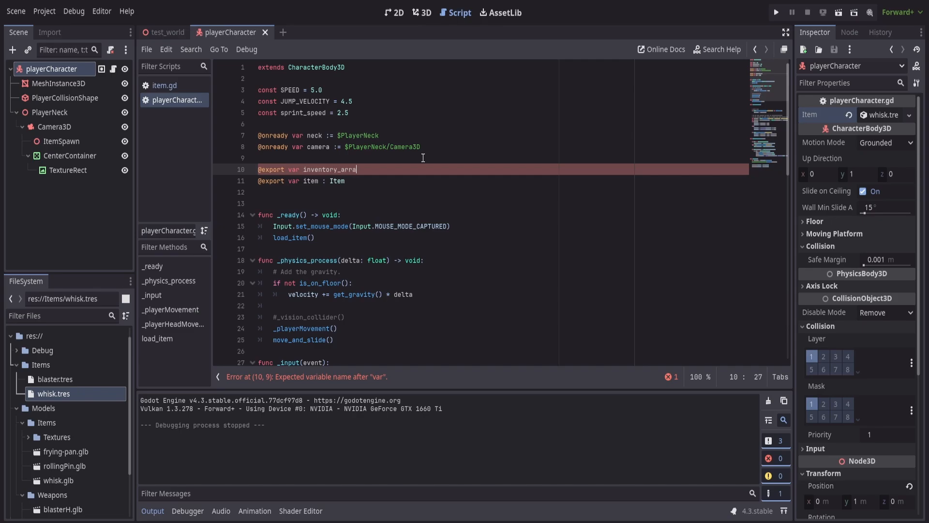
type("y: Array[")
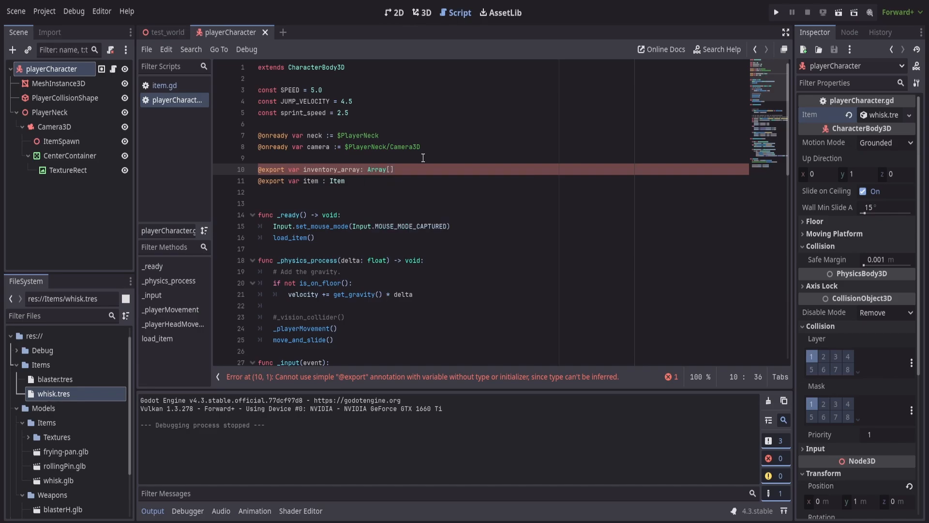
type("it")
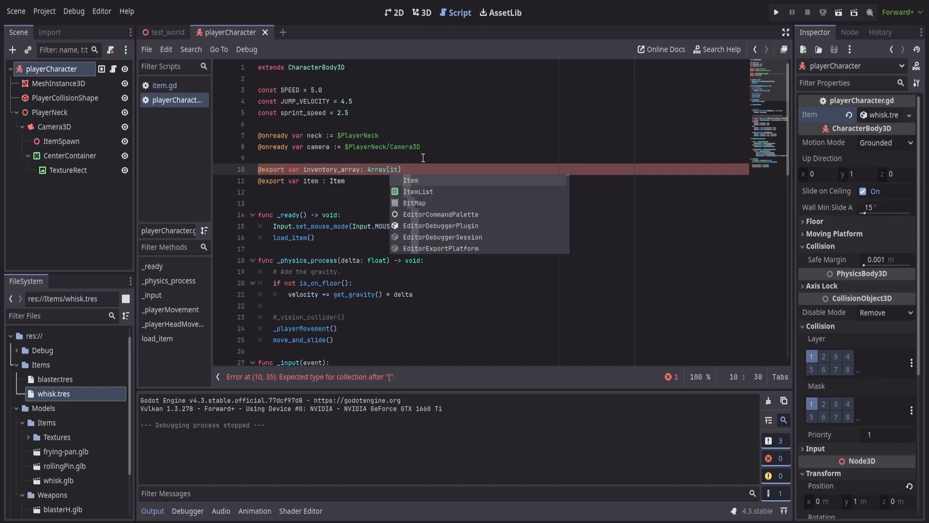
left_click(410, 180)
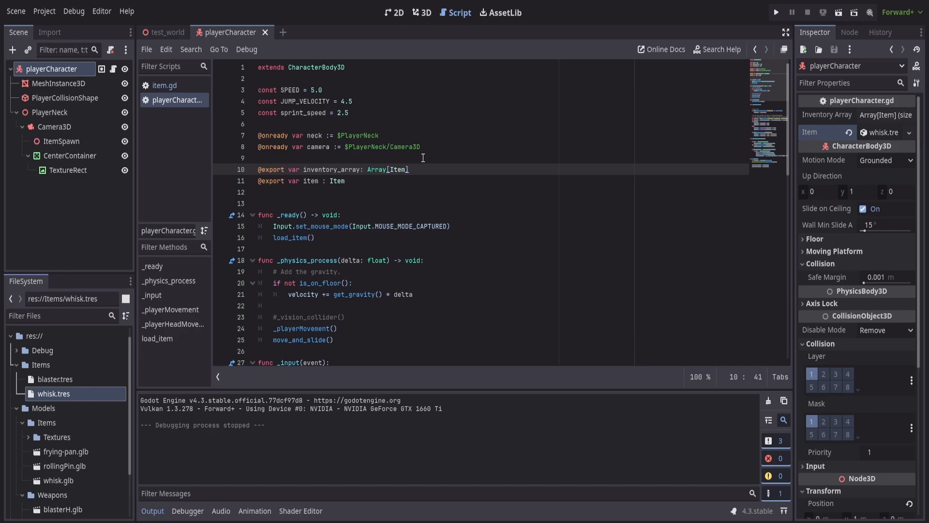
- Default inventory_array to '= []' and fill it in the Inspector with blaster.tres and whisk.tres
type("= []")
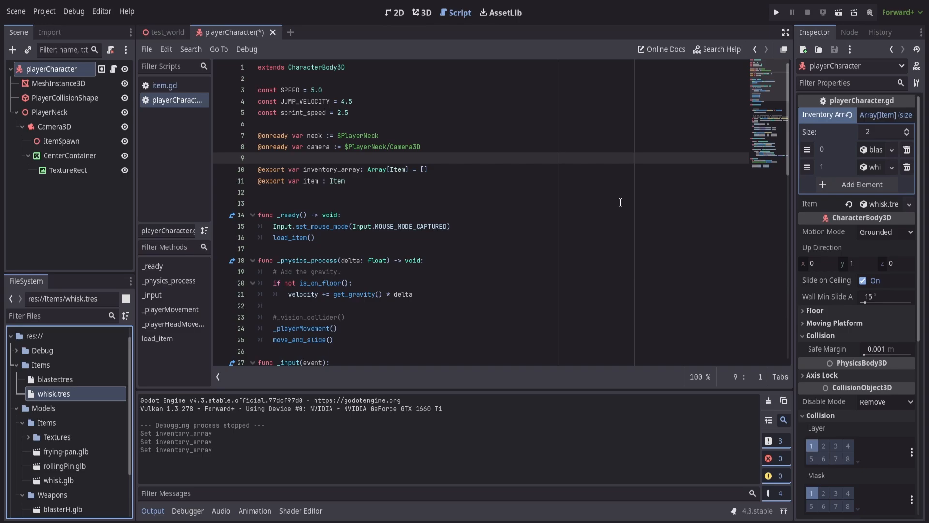
left_click(362, 203)
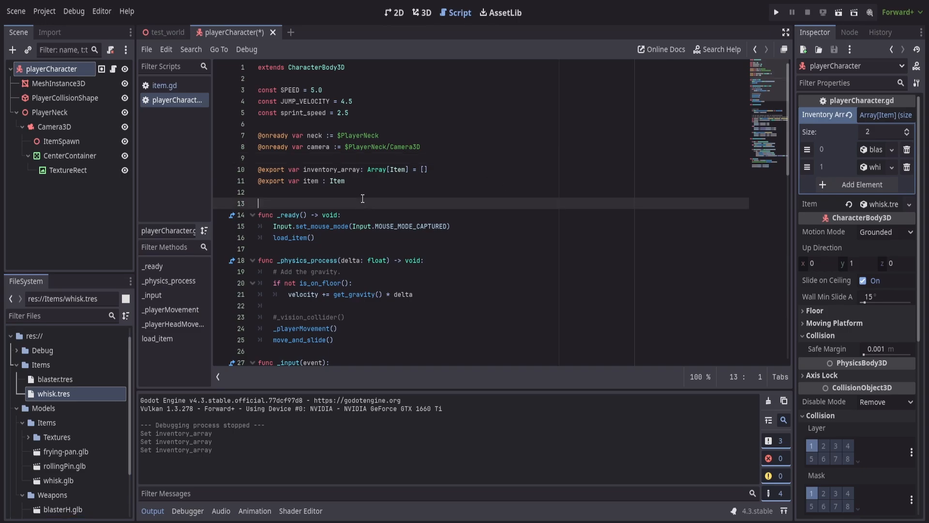
- Add 'var inventory_index := 0' and turn item into a plain non-exported variable
type("var")
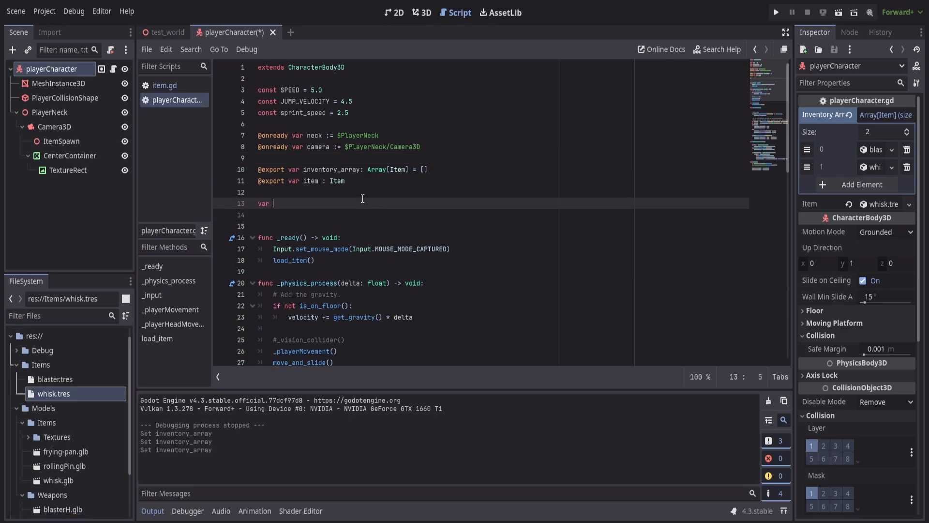
type("inventory")
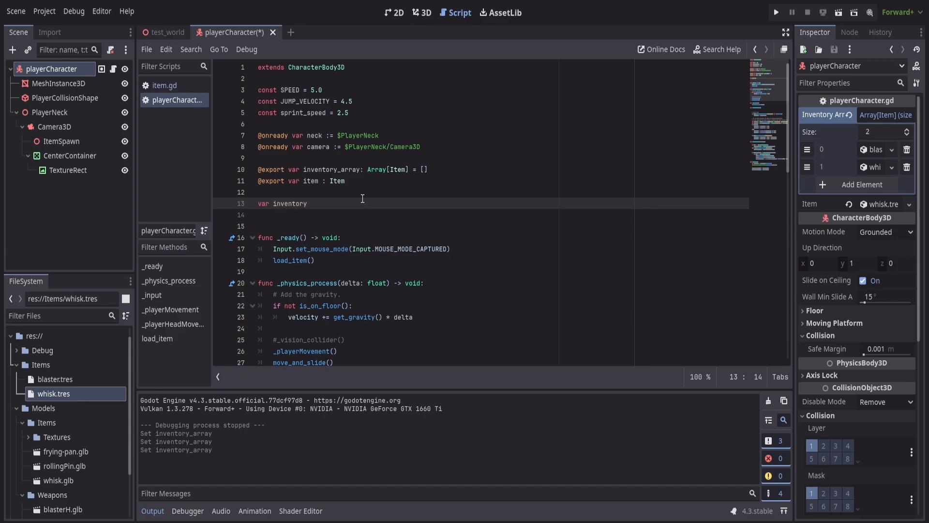
type("_index :")
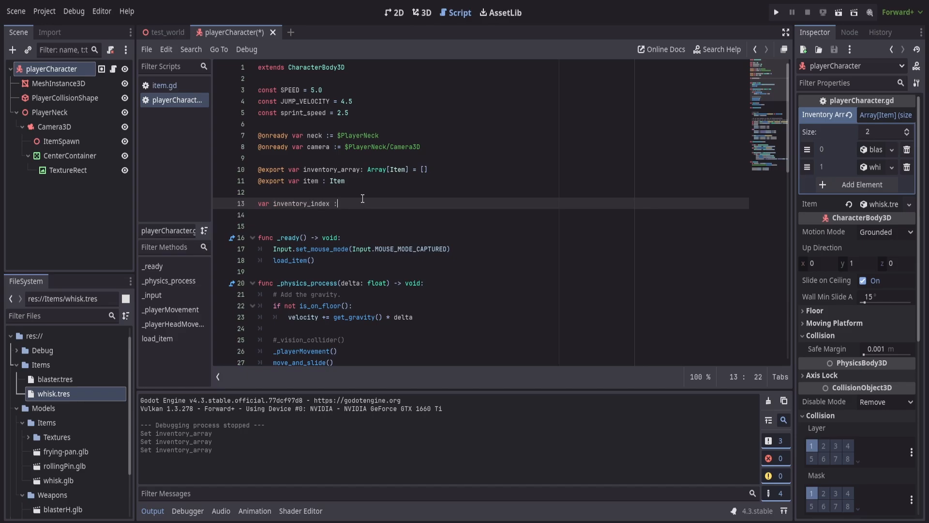
type("= 0")
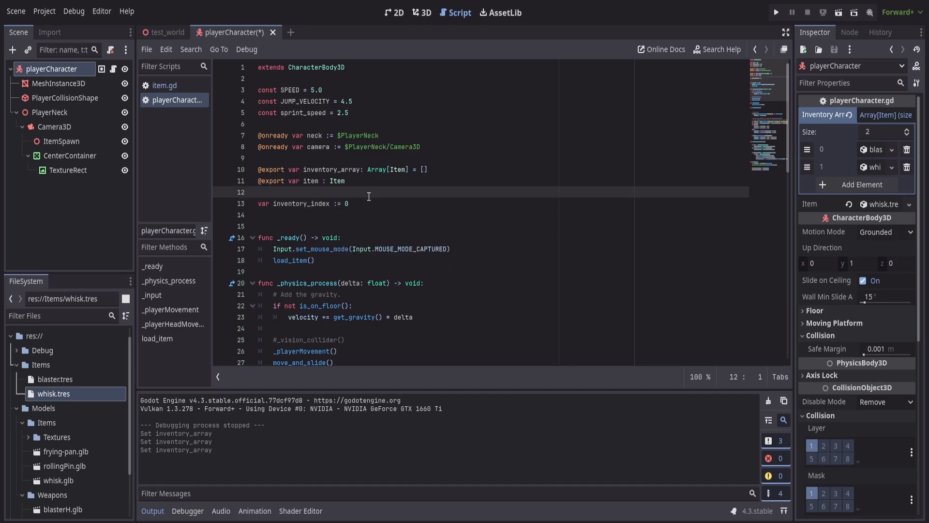
left_click(258, 192)
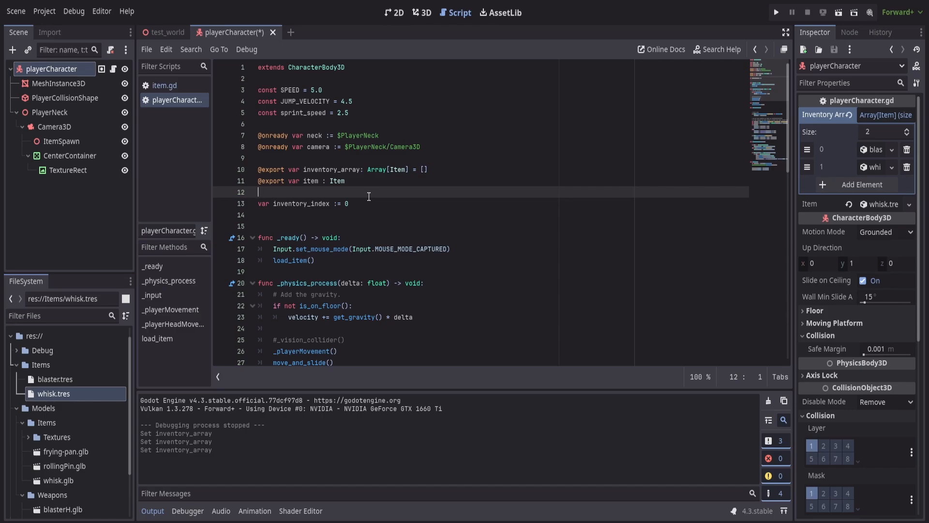
mouse_move(333, 181)
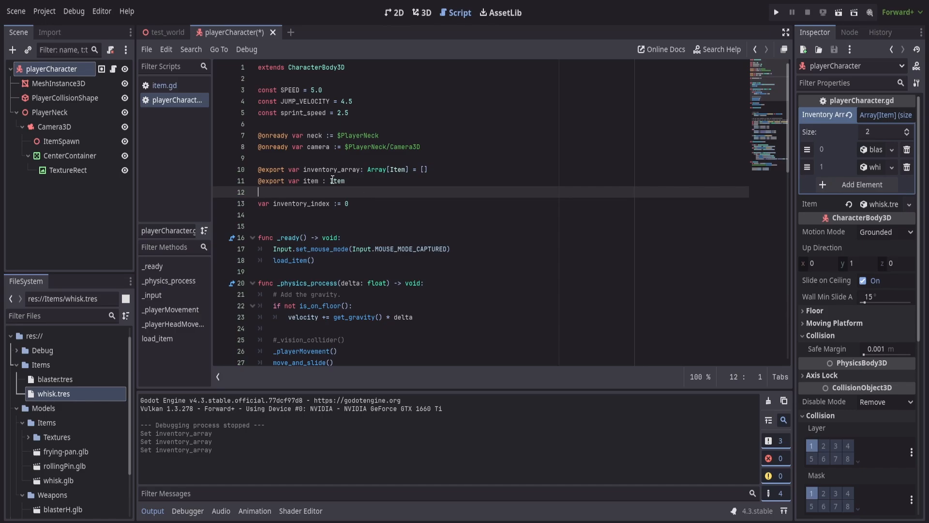
left_click(308, 181)
type("var item : Item")
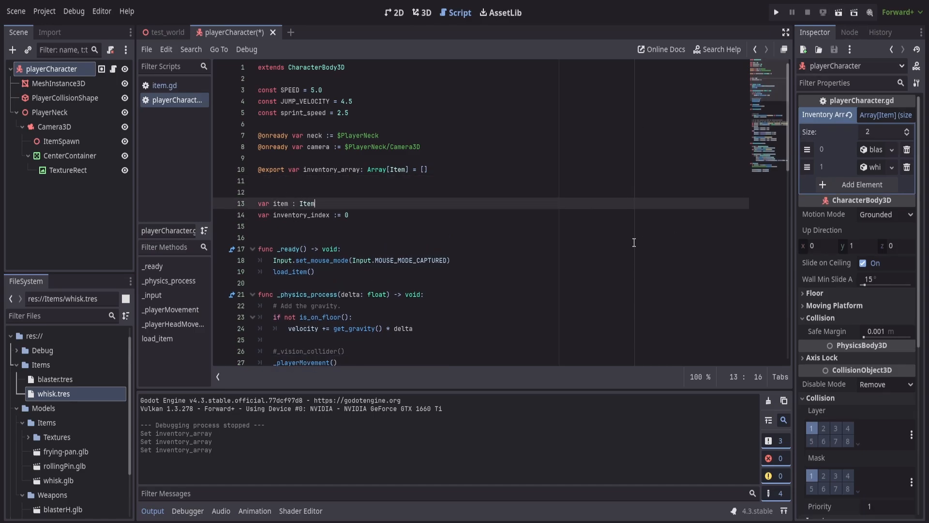
mouse_move(824, 114)
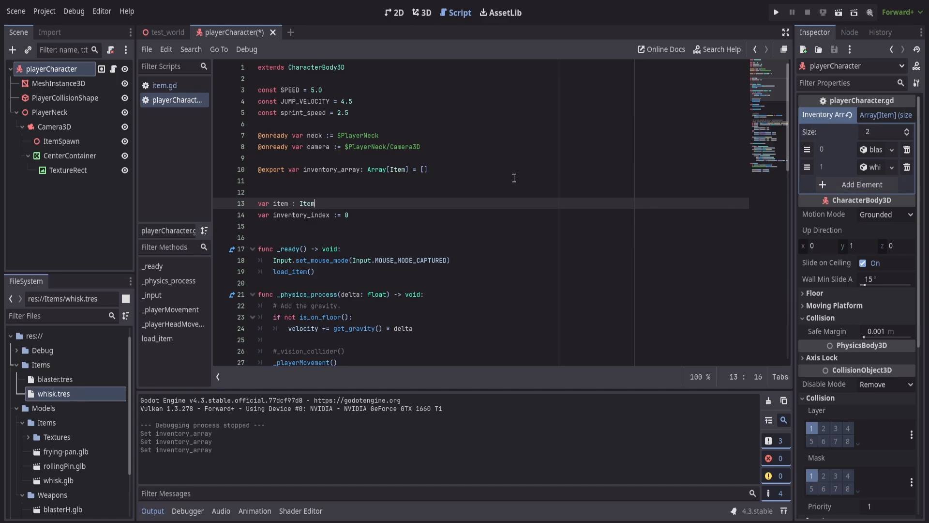
- Start load_item with 'item = inventory_array[inventory_index]'
scroll("down", 3)
type("item = ")
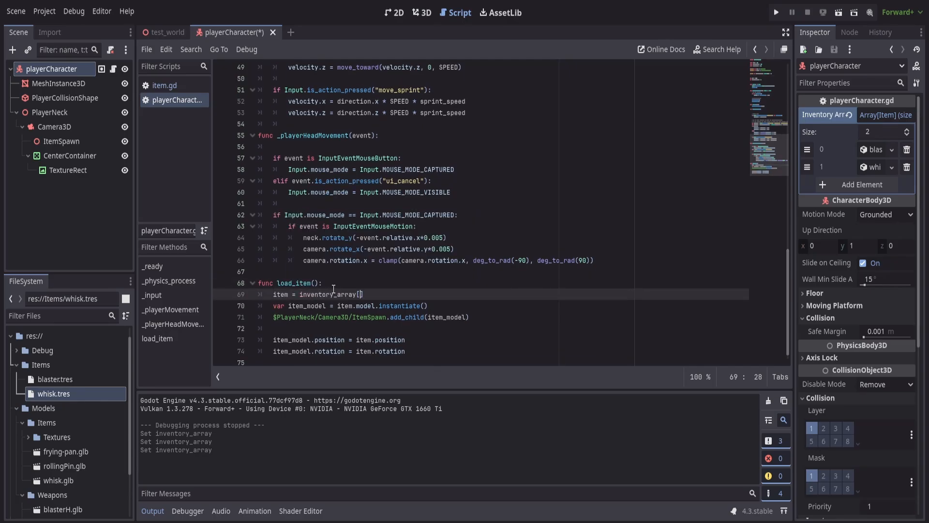
type("inve")
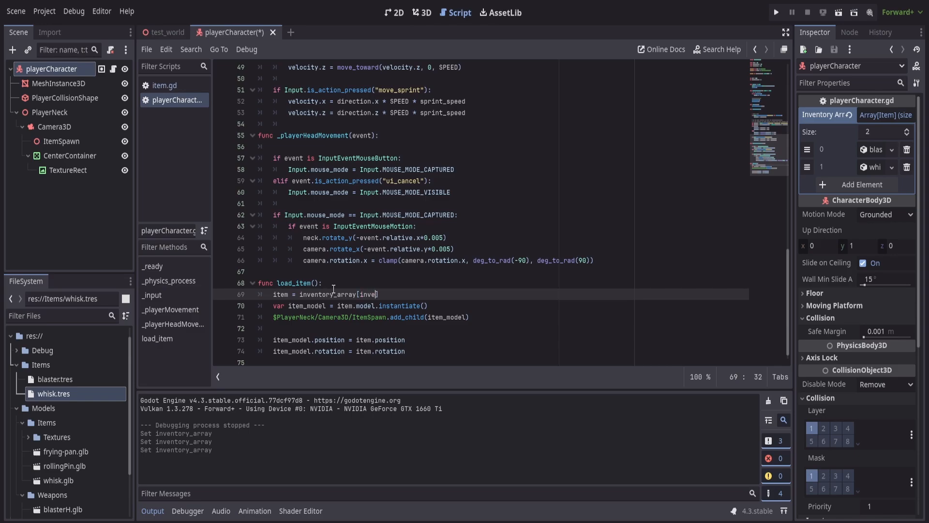
type("ntory_index")
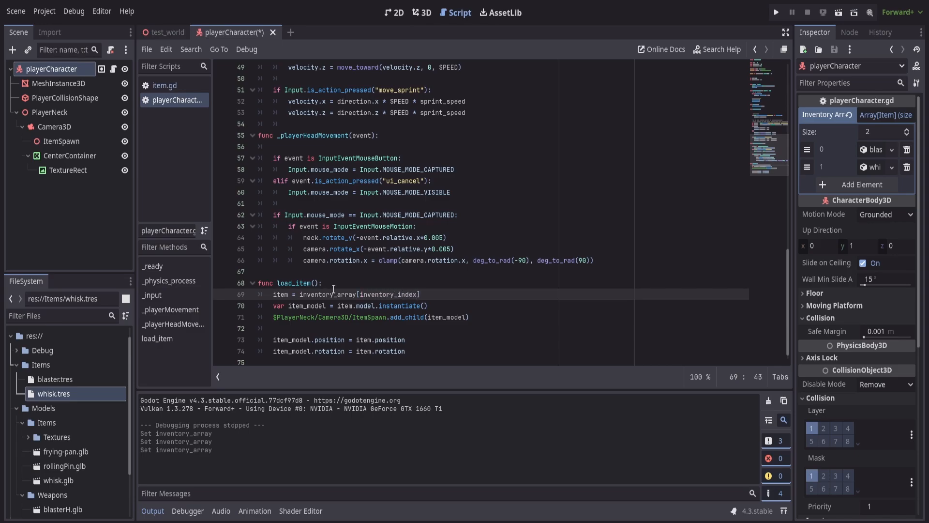
mouse_move(326, 298)
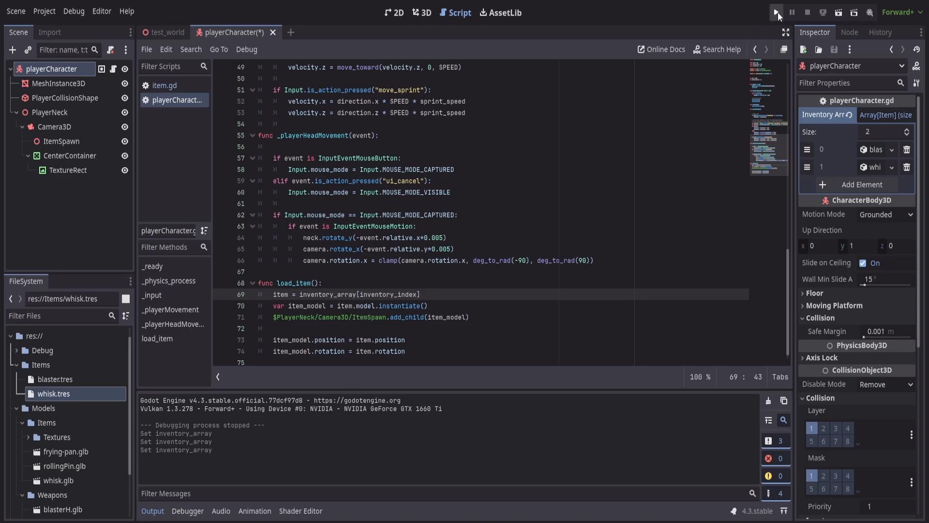
left_click(776, 12)
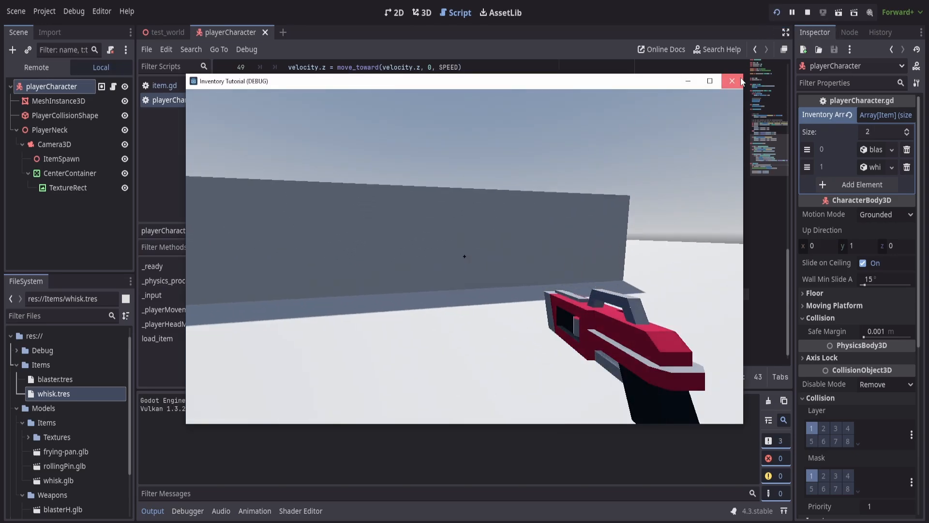
left_click(732, 81)
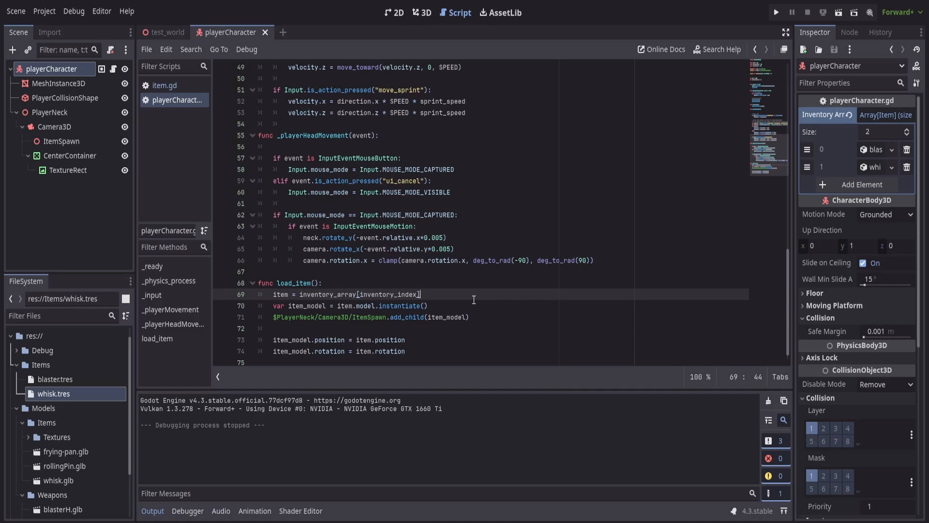
left_click(221, 146)
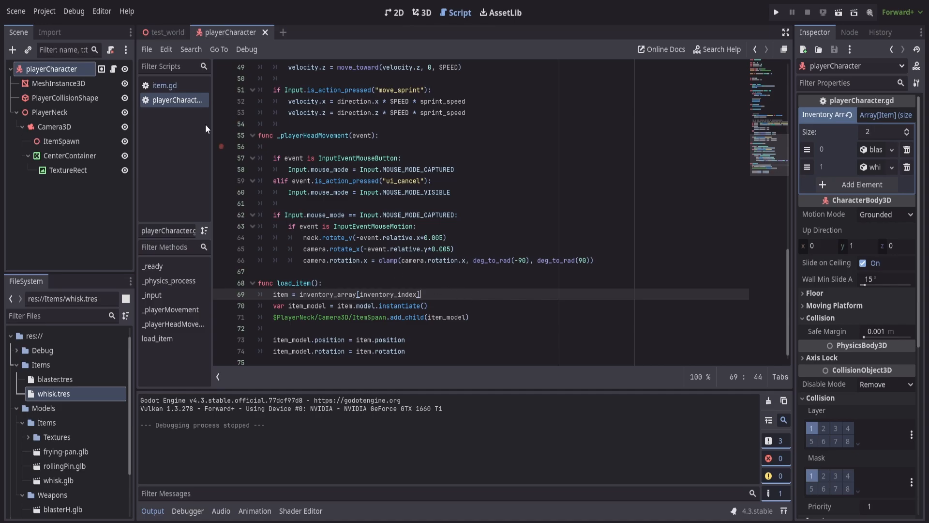
- Add scroll_forward and scroll_backward actions to the project's Input Map
left_click(44, 11)
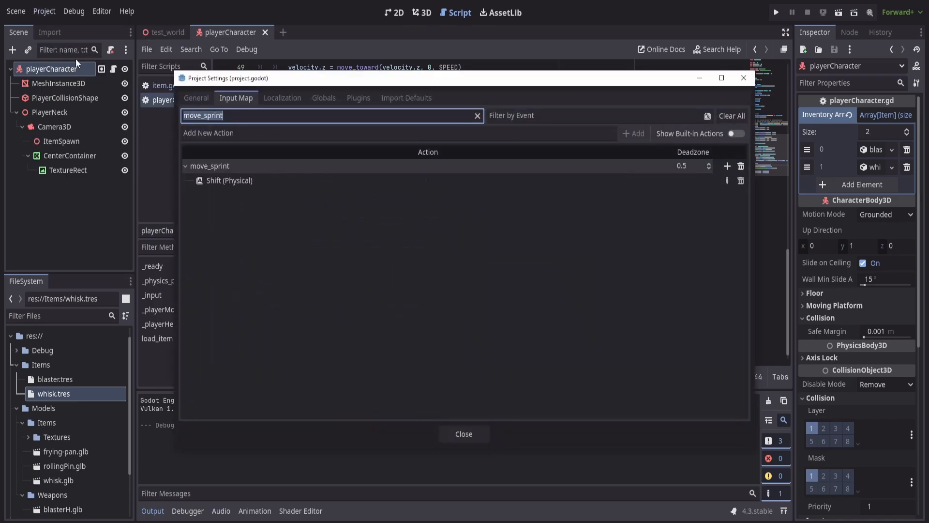
left_click(477, 115)
type("scro")
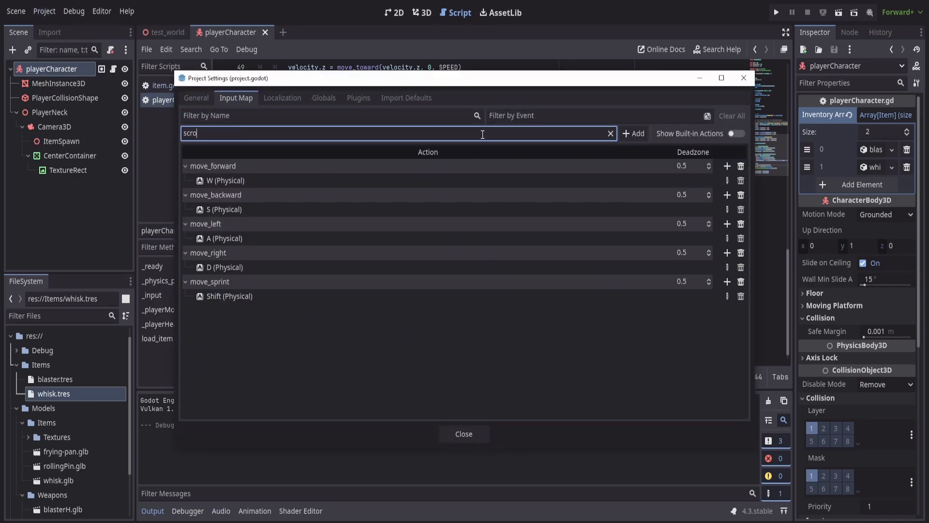
type("ll_forward")
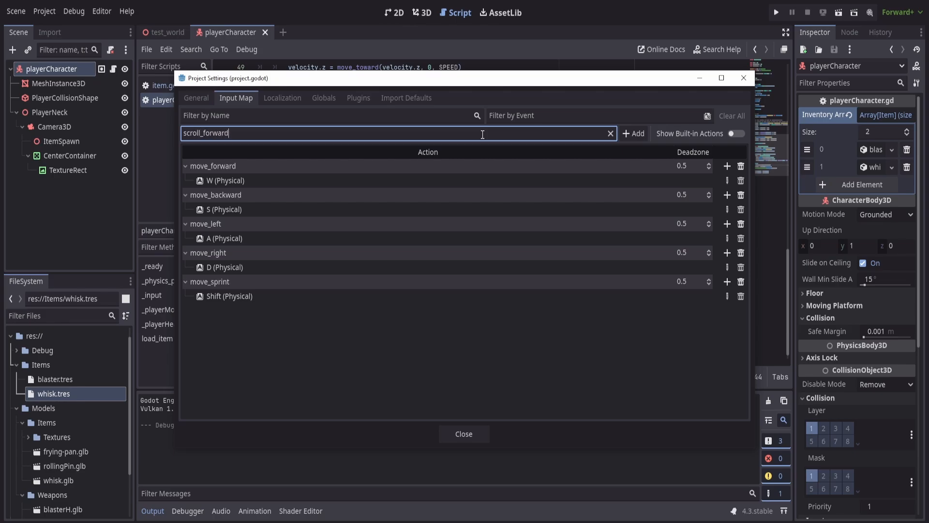
left_click(633, 134)
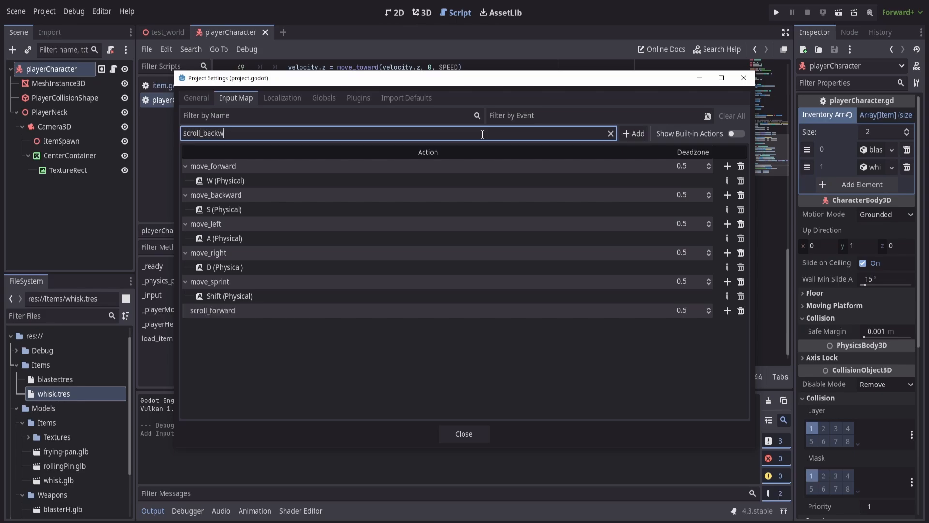
left_click(633, 132)
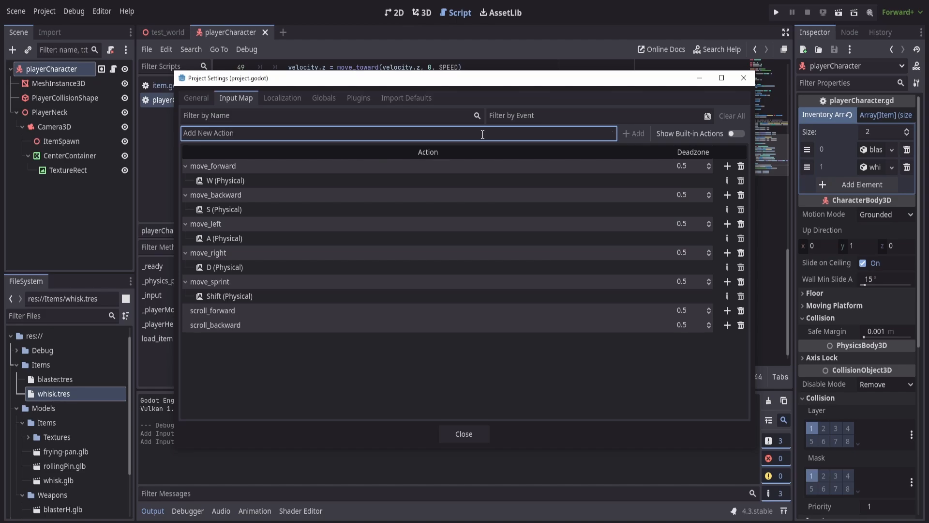
- Bind scroll_forward to Mouse Wheel Up and scroll_backward to Mouse Wheel Down, then close Project Settings
left_click(727, 310)
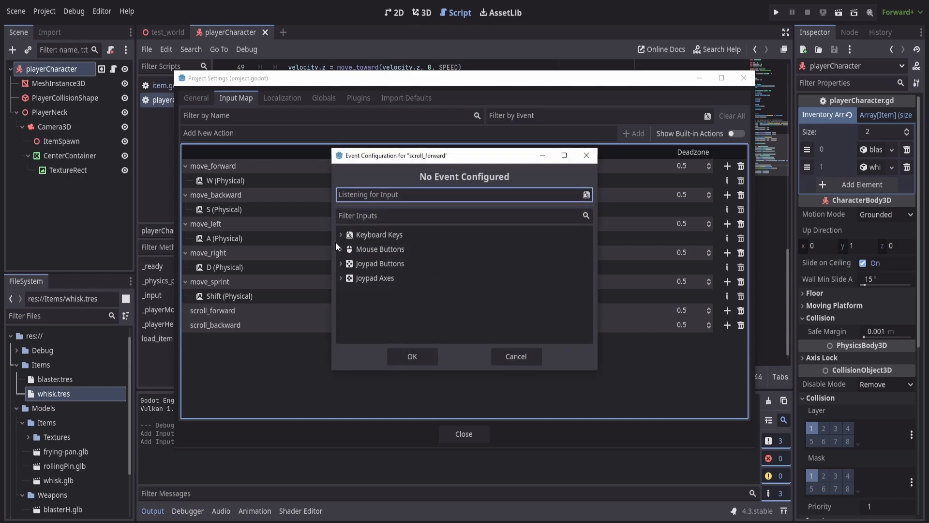
left_click(379, 281)
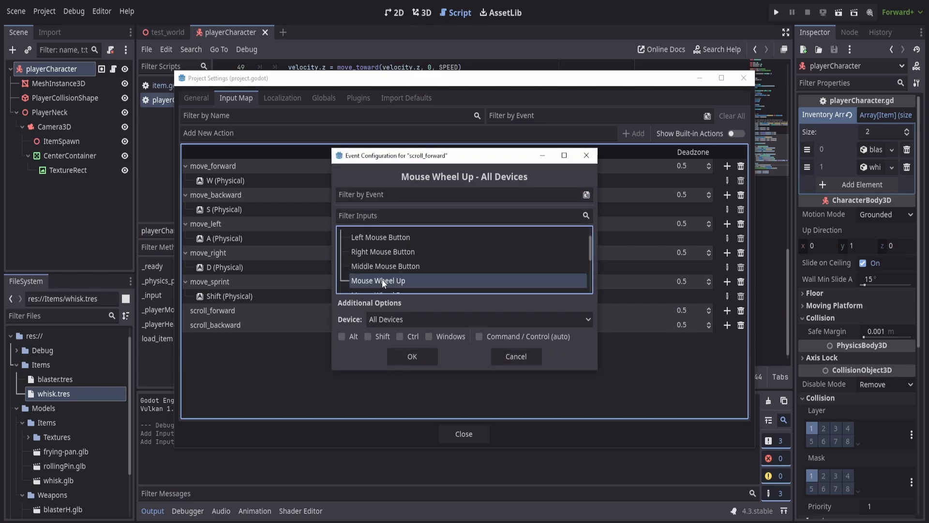
left_click(412, 356)
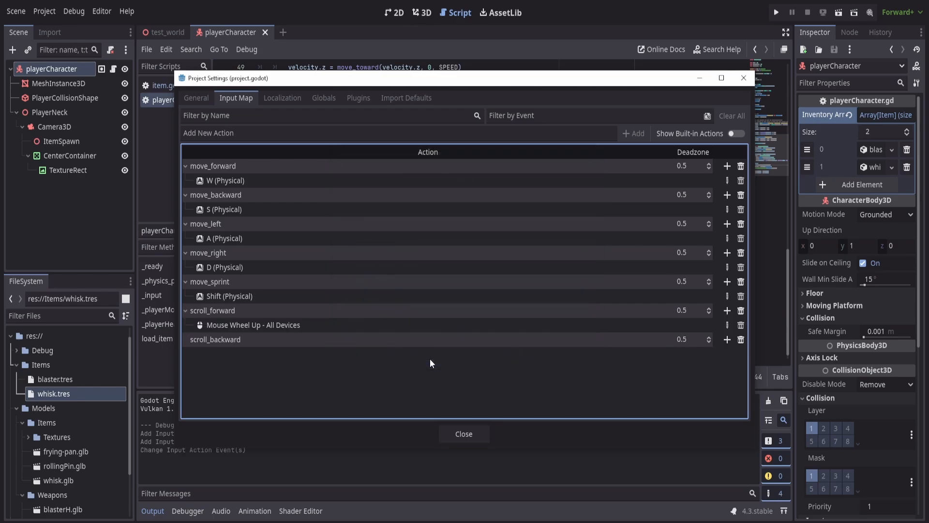
left_click(727, 339)
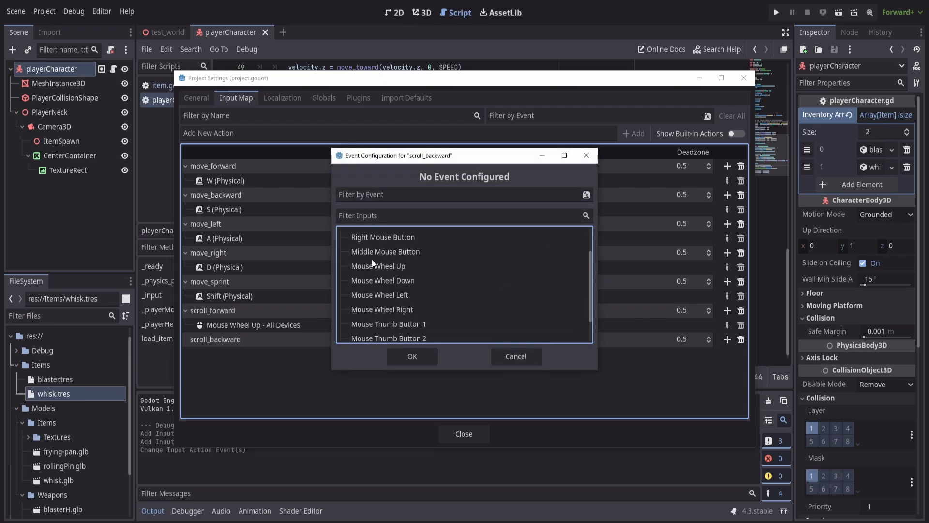
mouse_move(380, 285)
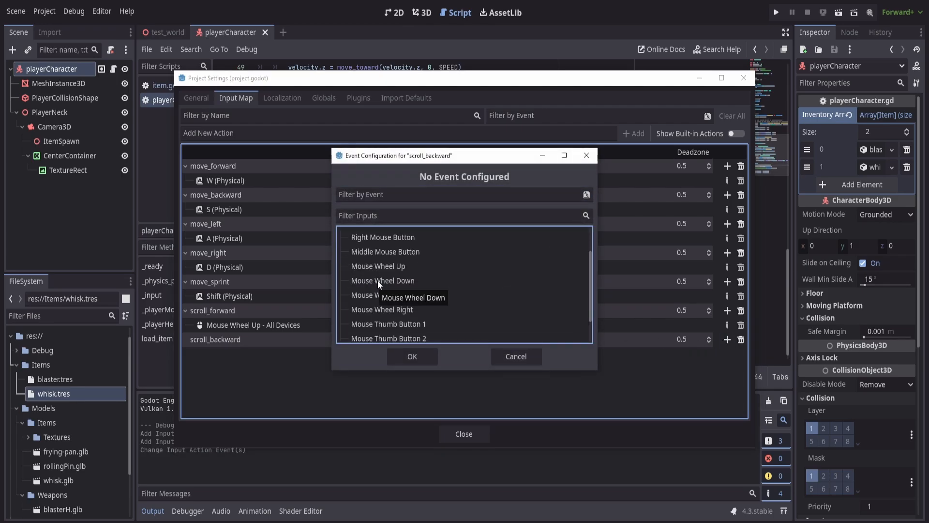
left_click(412, 356)
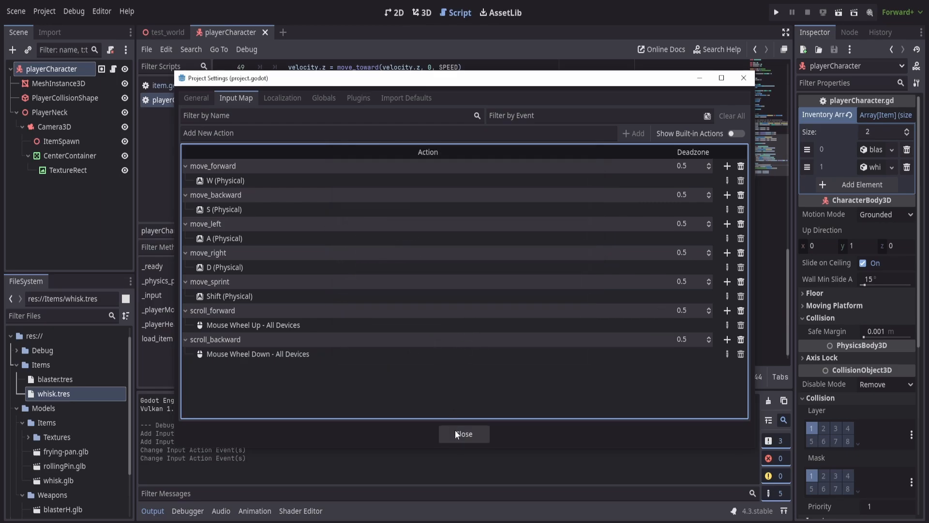
left_click(464, 433)
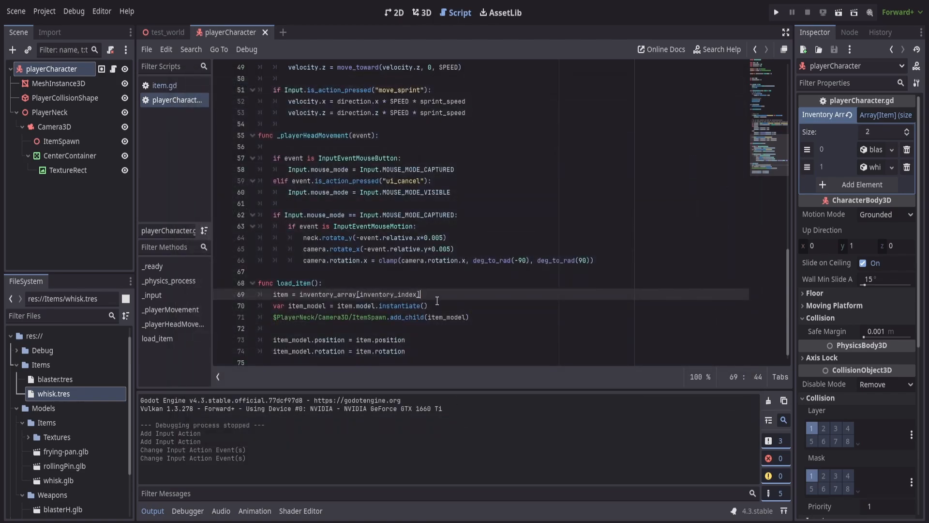
- Write func inventory_scroll() with an 'if Input.is_action_just_released("scroll_forward")' condition
left_click(279, 271)
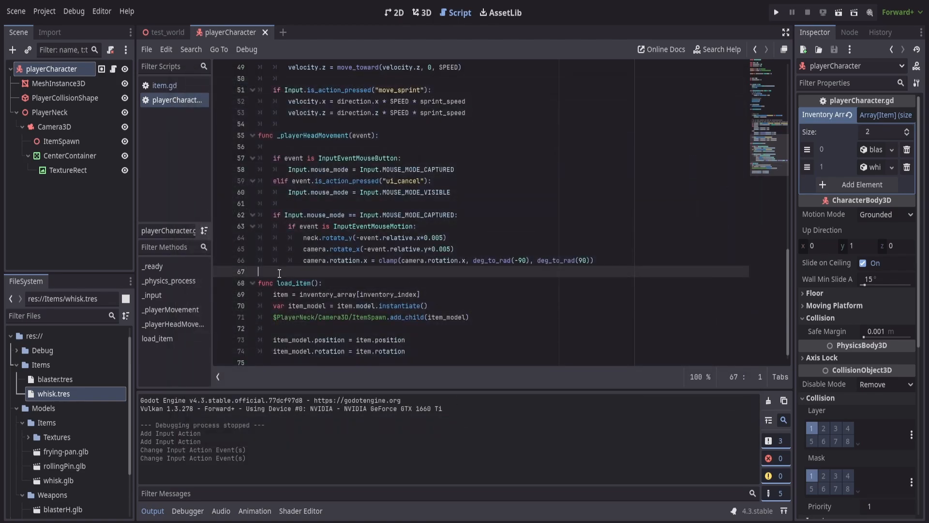
type("f")
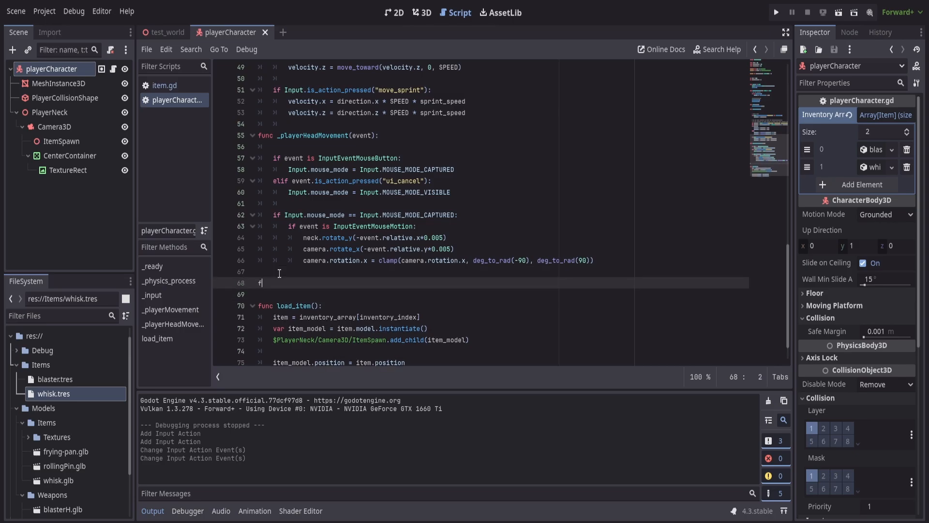
type("unc")
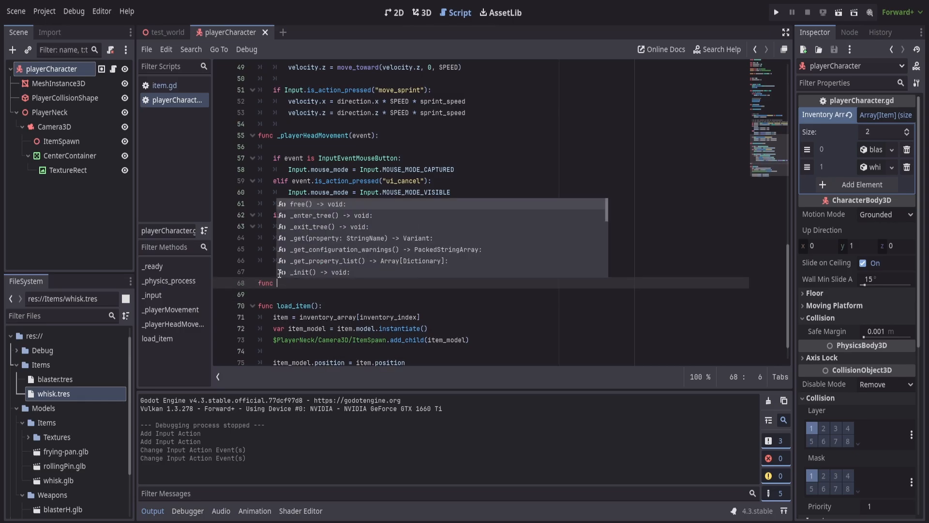
type("inventory")
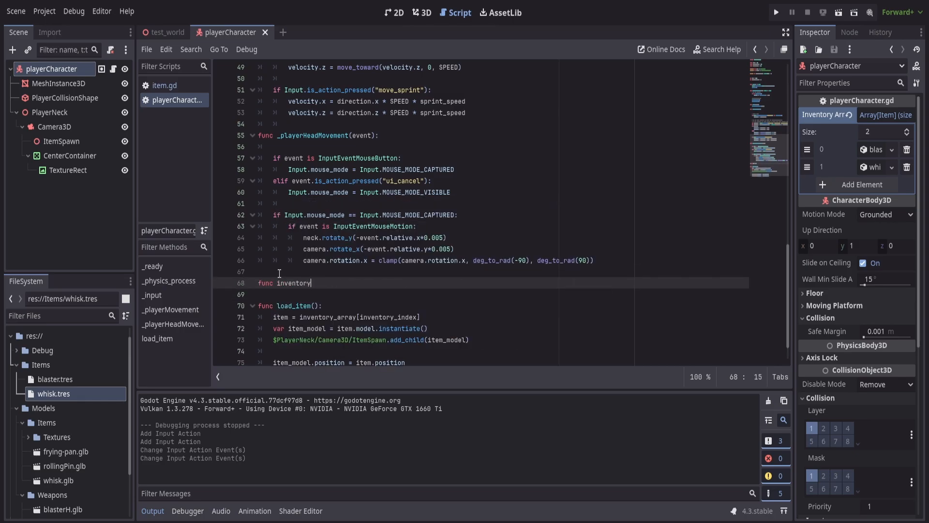
type("_sc")
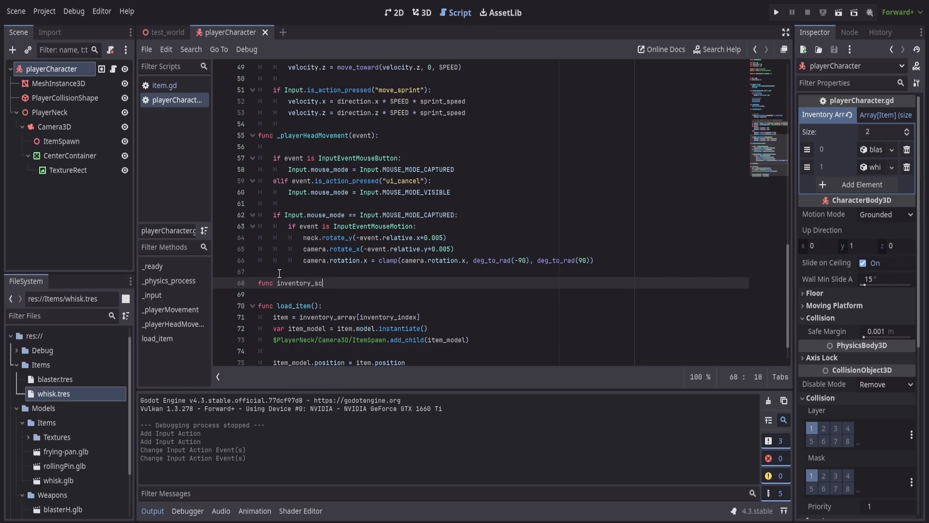
type("roll():")
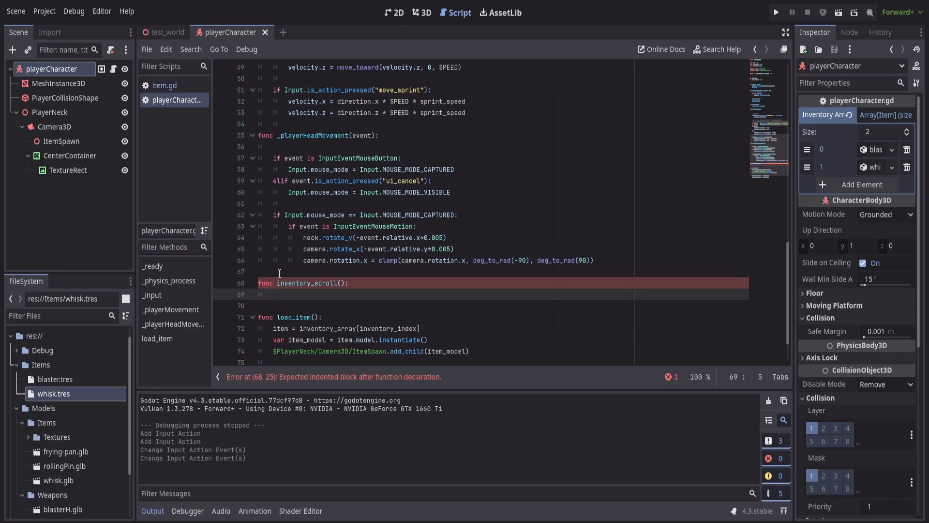
type("if Input.")
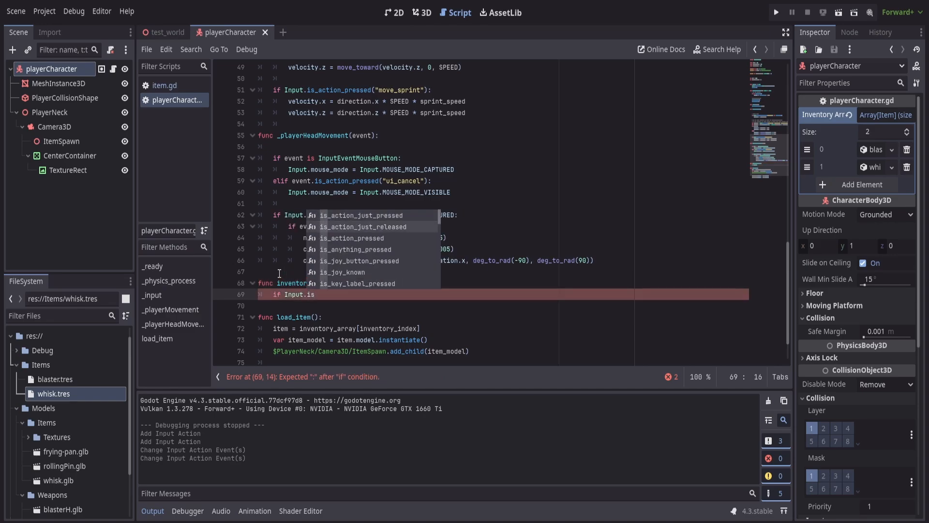
type("is_action_just_released(")
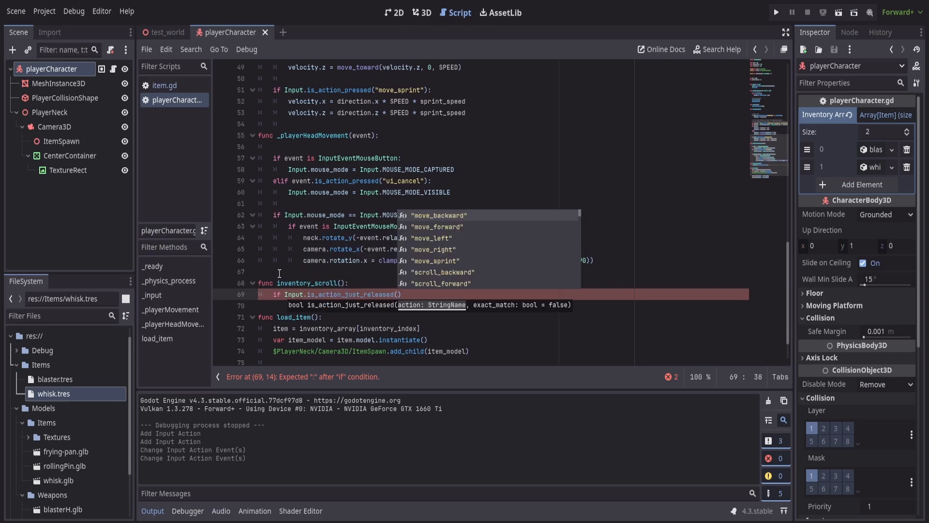
type("scroll_forward\"")
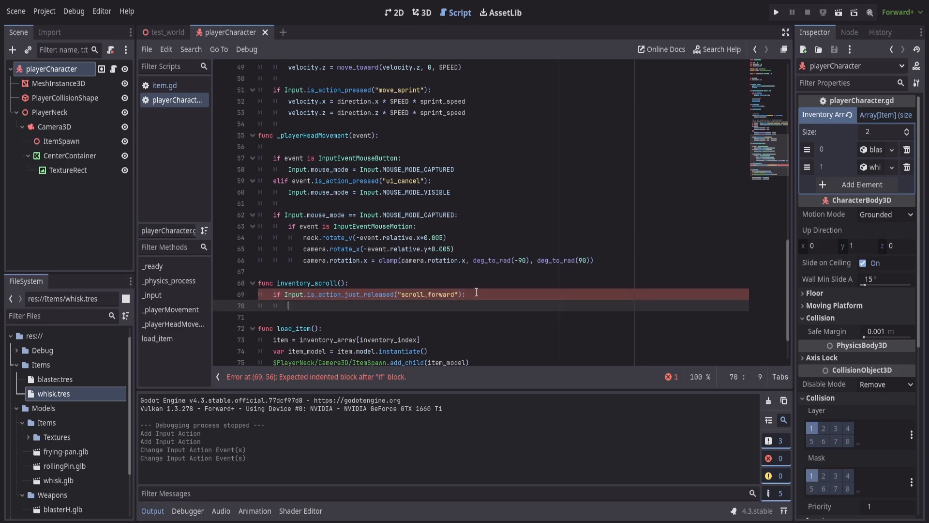
- Set inventory_index = wrap(inventory_index-1, 0, inventory_array.size()) followed by load_item(), and duplicate the block
type("inventory_index = wrap(")
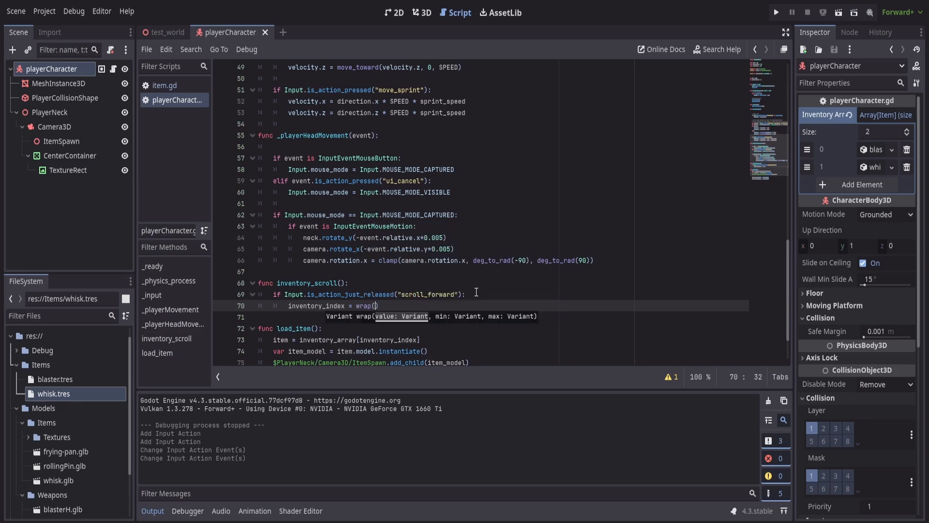
type("inventory_index")
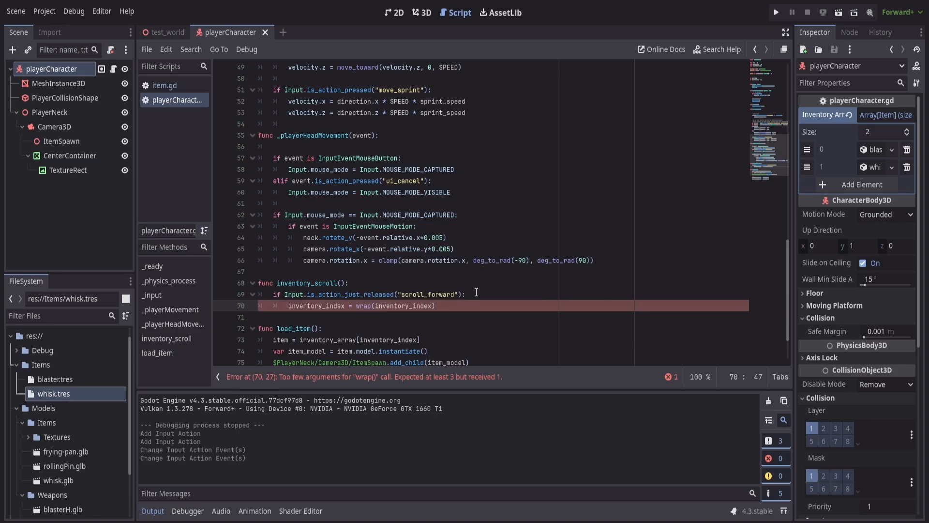
type("-1")
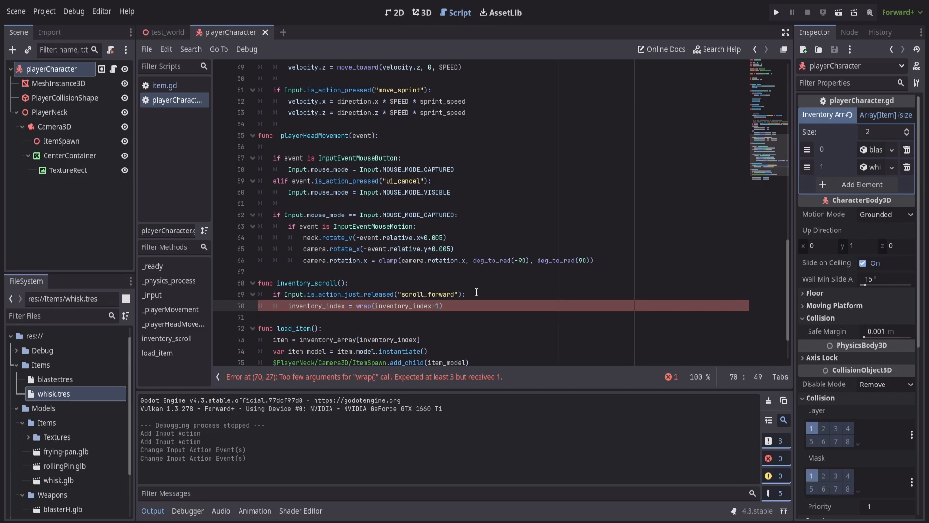
type(", 0,")
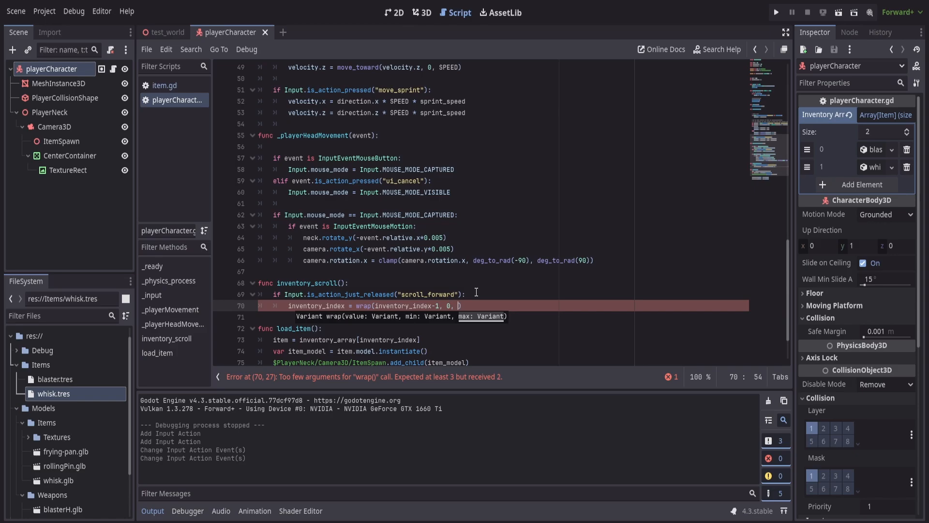
type("inventory_array.size(")
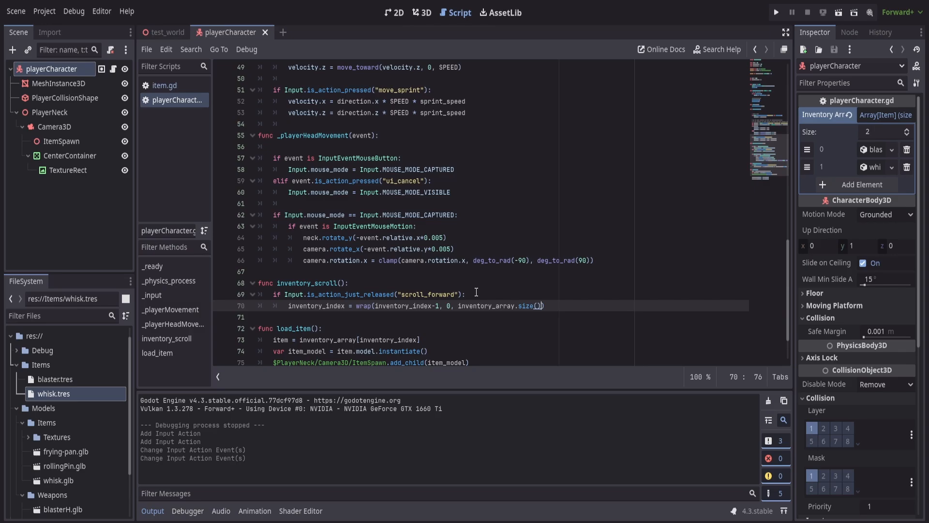
left_click(555, 306)
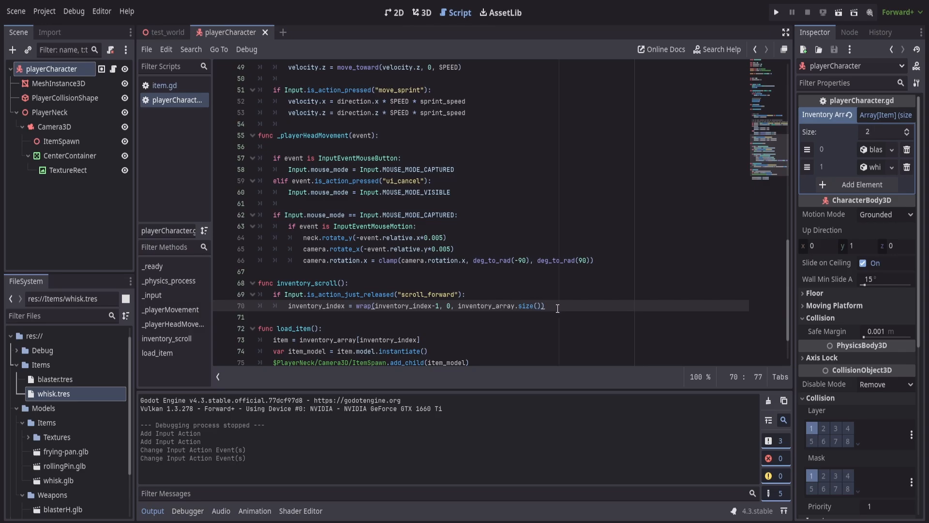
type("load_item()")
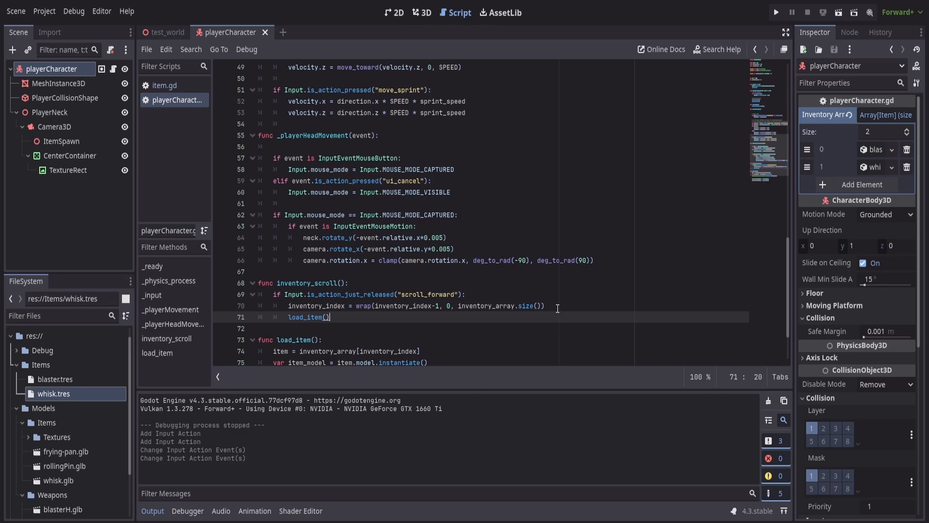
mouse_move(360, 334)
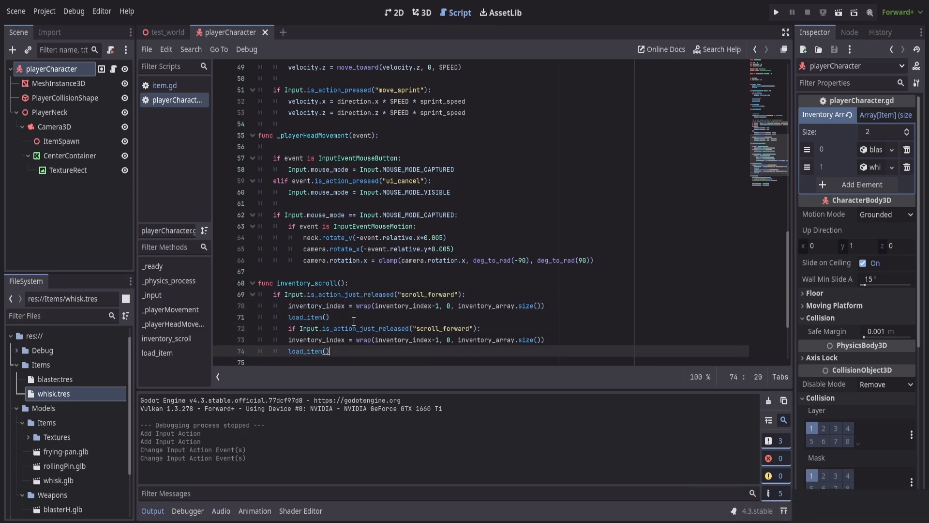
- Change the duplicated block to check "scroll_backward" and step inventory_index+1
left_click(447, 328)
type("back")
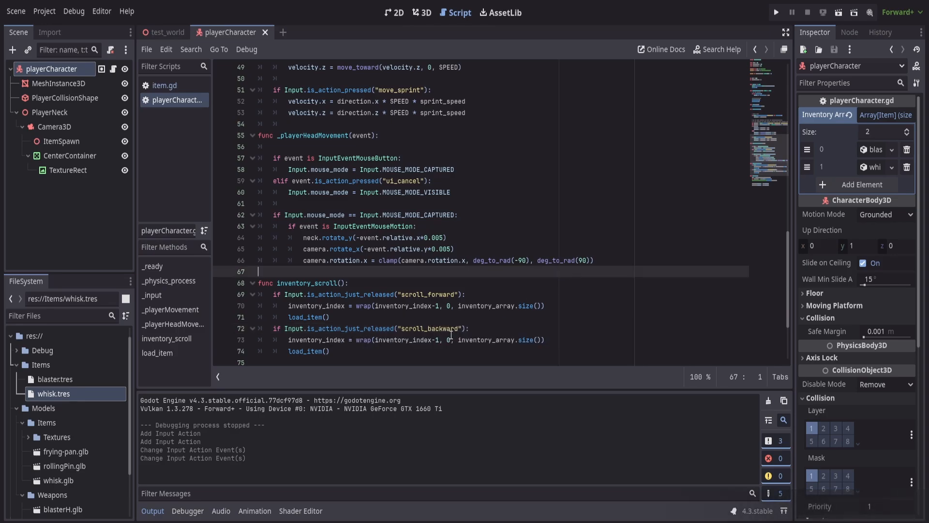
left_click(433, 340)
type("+")
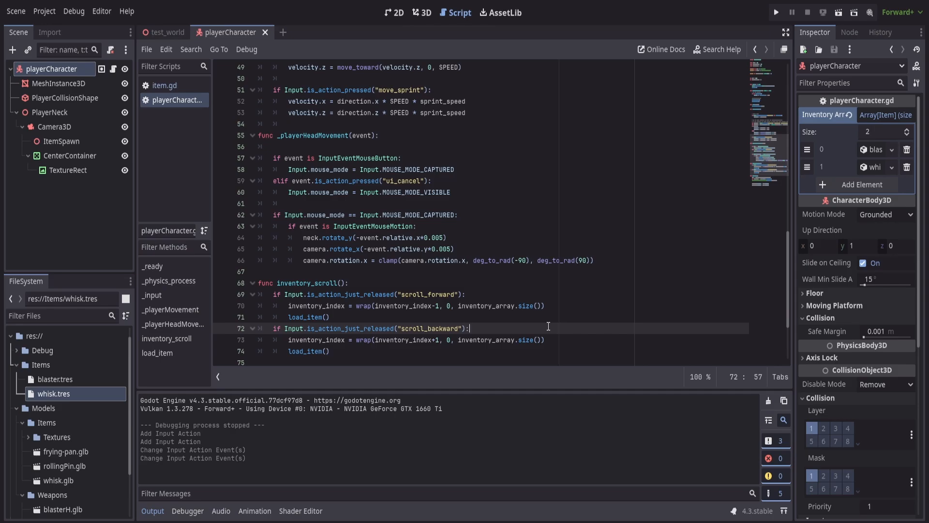
scroll("up", 3)
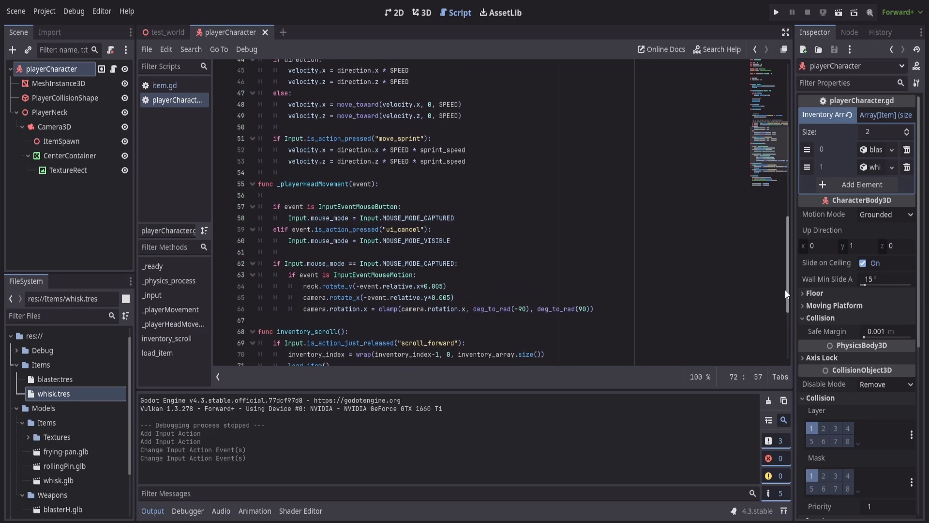
- Call inventory_scroll() in _input after _playerHeadMovement(event), then run the game to test item switching
scroll("up", 3)
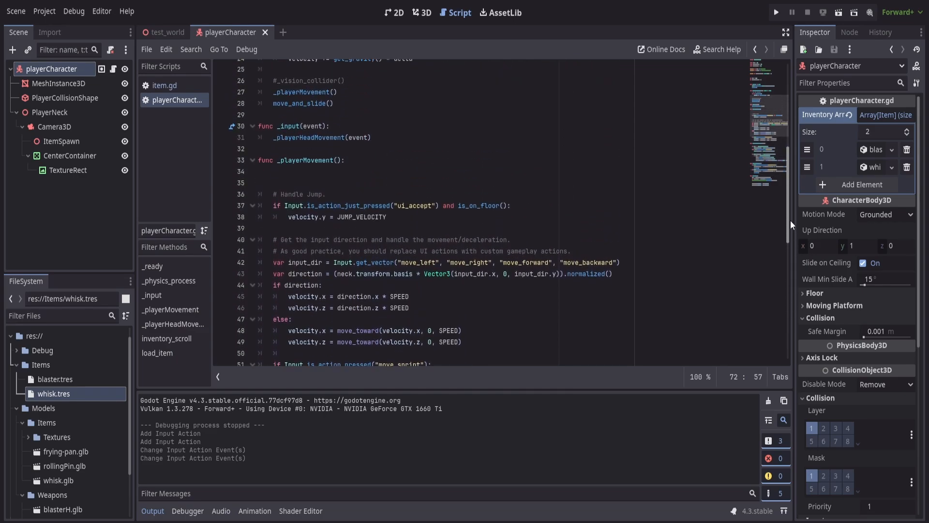
left_click(372, 136)
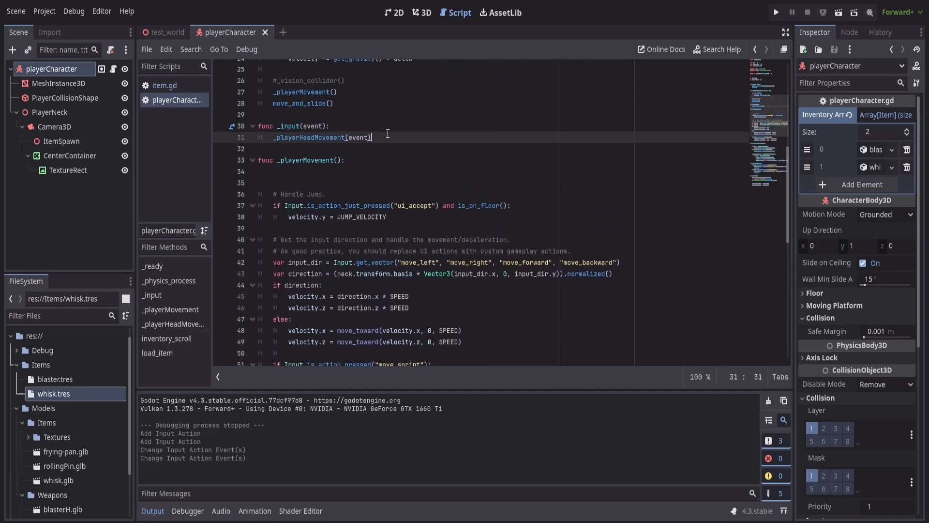
type("inventory_scroll(")
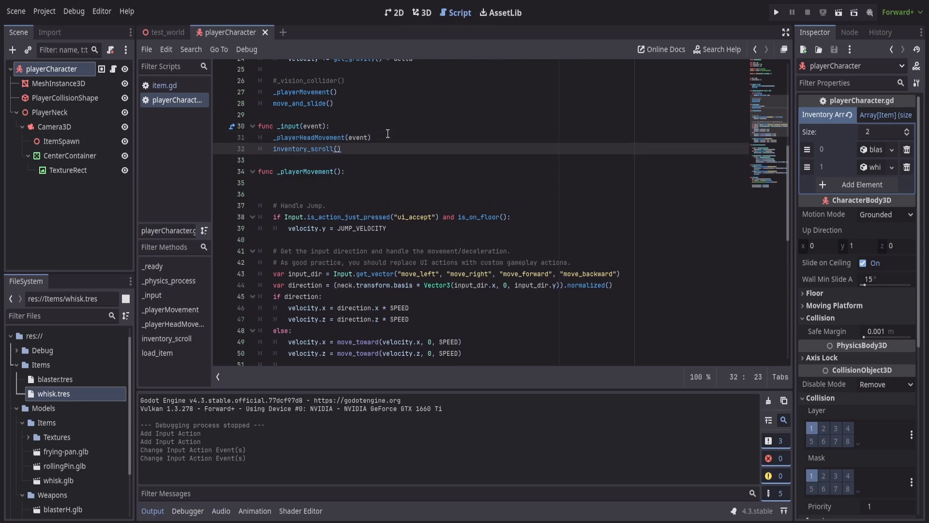
mouse_move(418, 143)
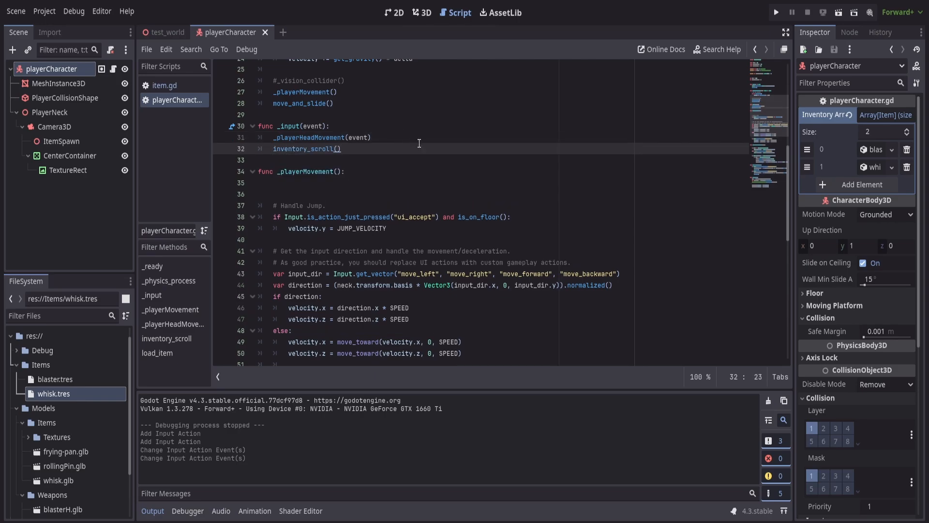
mouse_move(673, 210)
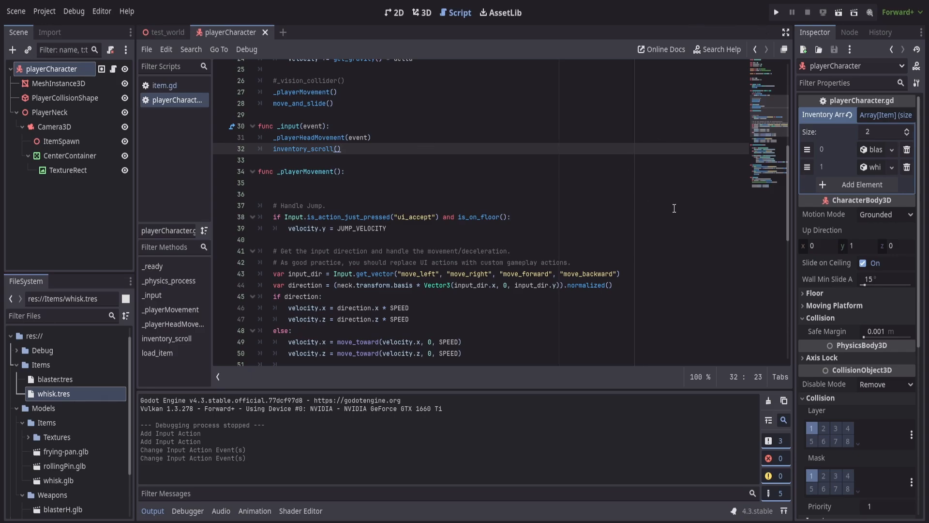
scroll("down", 3)
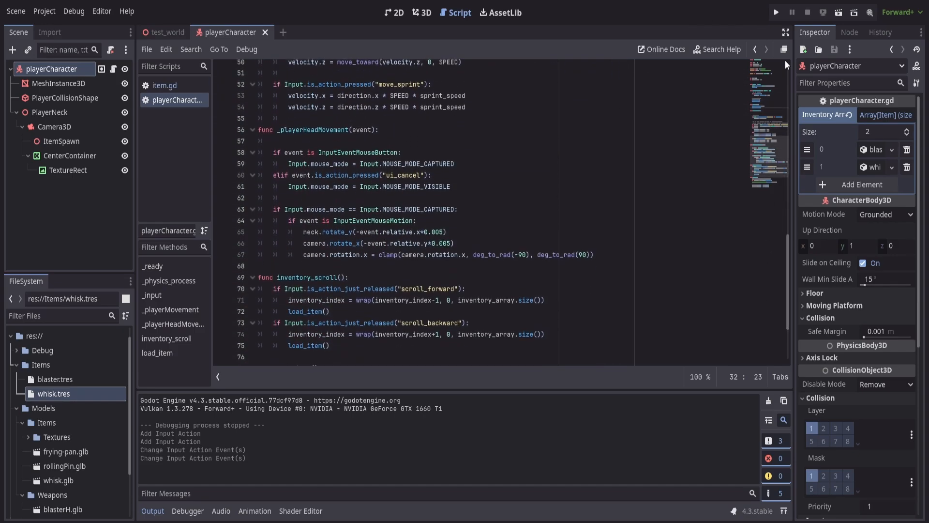
left_click(776, 12)
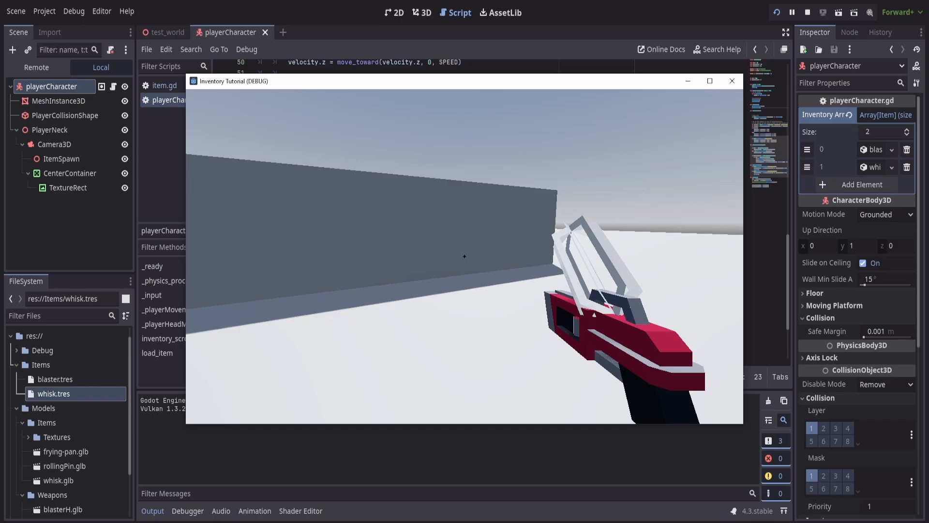
- View the Remote scene tree, expand playerCharacter down to ItemSpawn's piled-up models, then stop the game
left_click(731, 80)
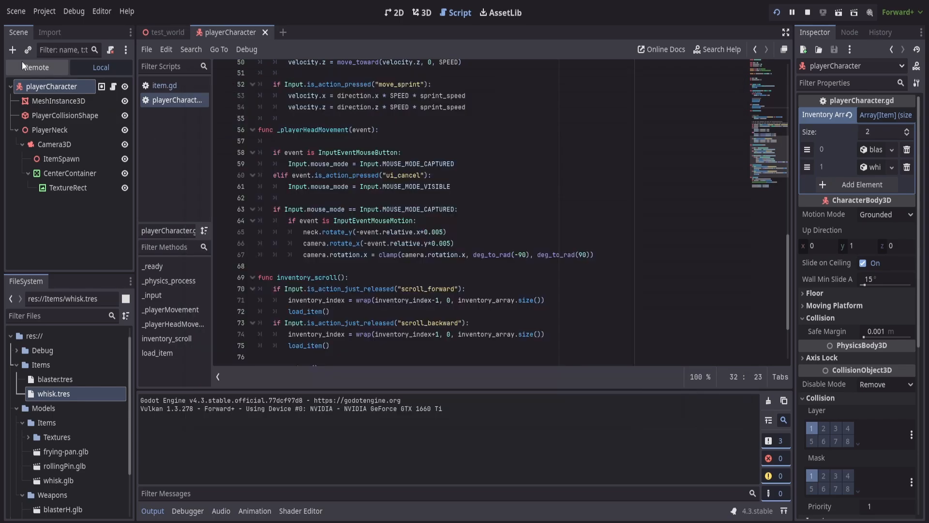
left_click(35, 66)
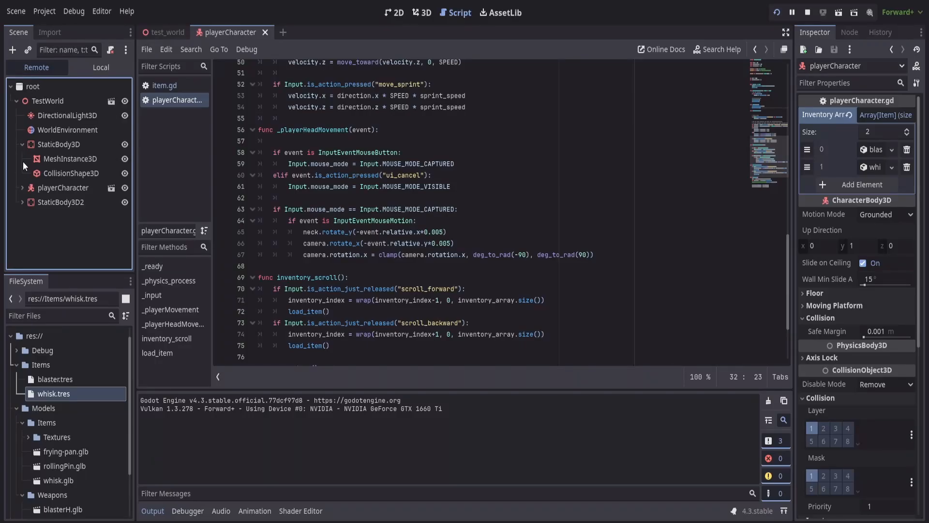
left_click(22, 187)
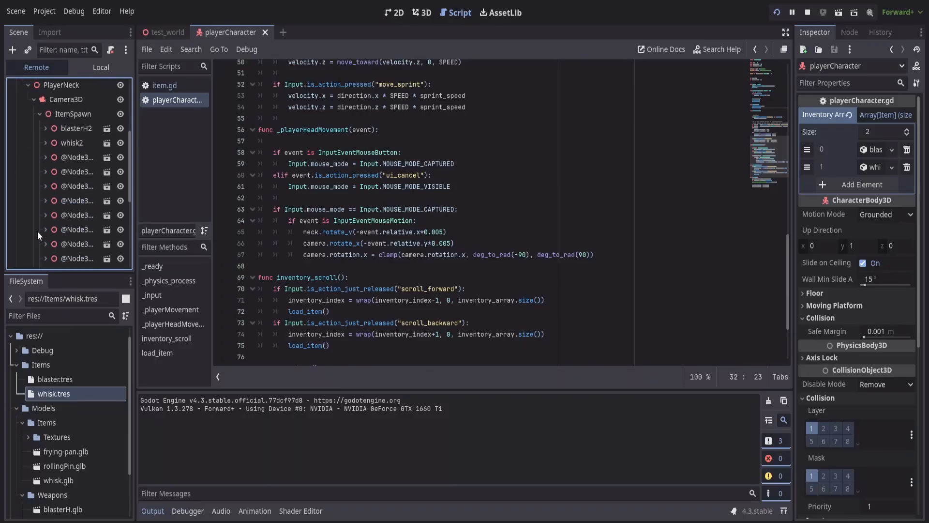
scroll("down", 3)
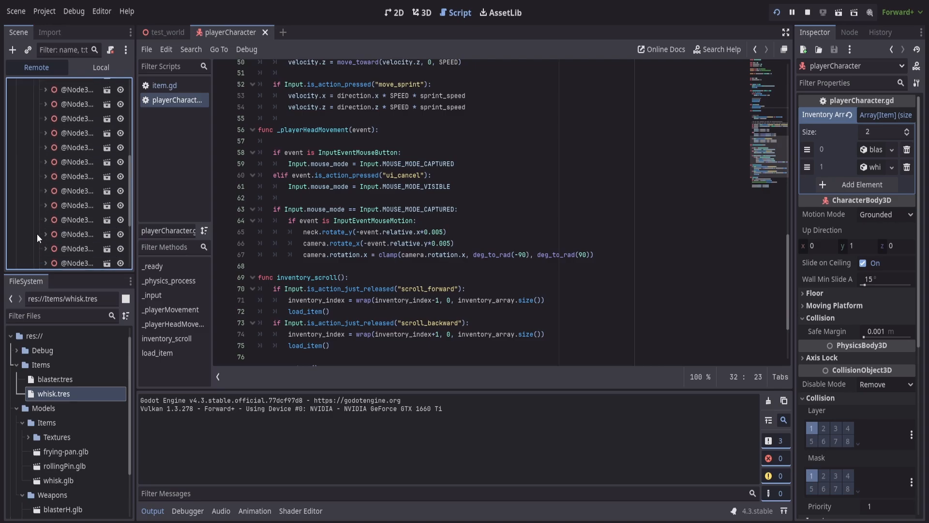
mouse_move(76, 176)
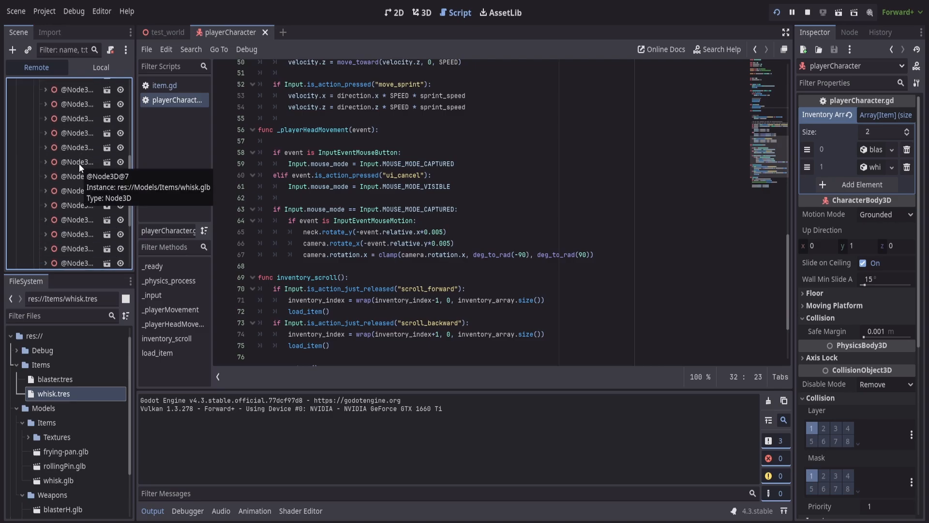
left_click(807, 12)
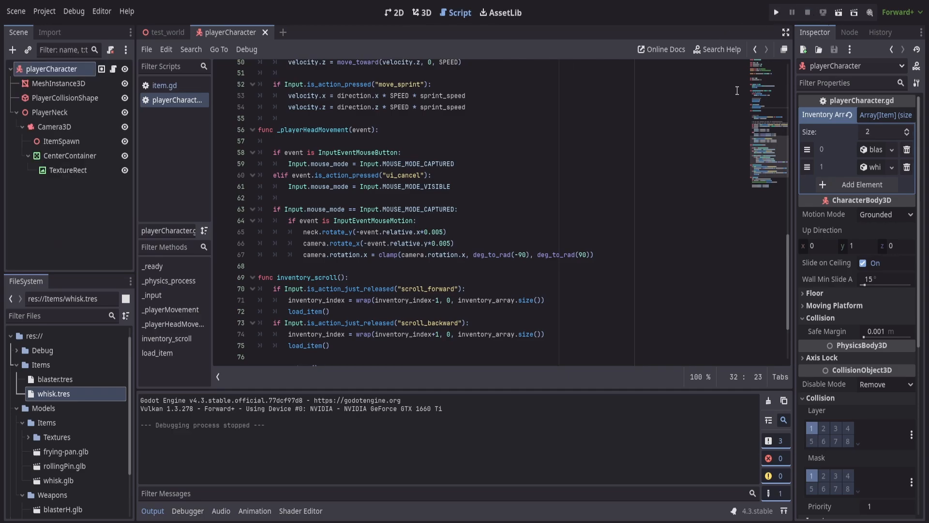
- Add 'for i in $PlayerNeck/Camera3D/ItemSpawn.get_children():' at the start of load_item
scroll("down", 3)
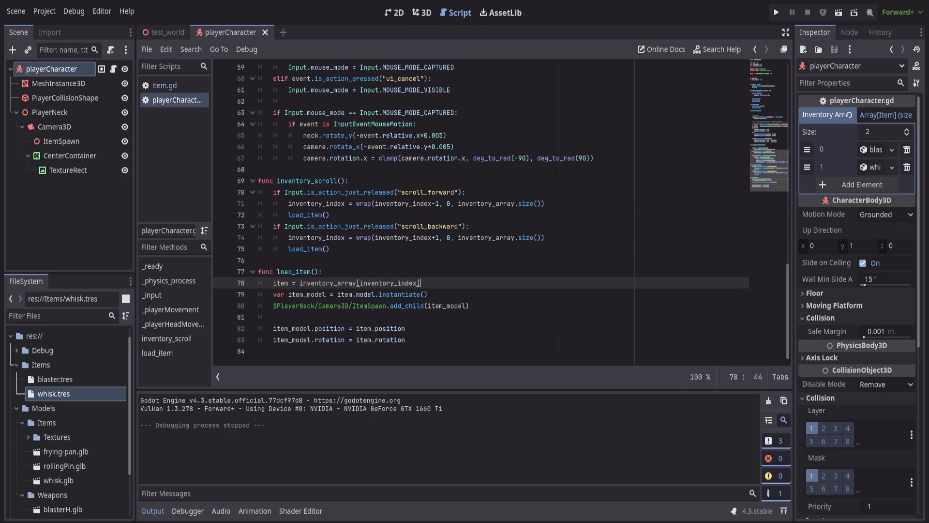
mouse_move(461, 292)
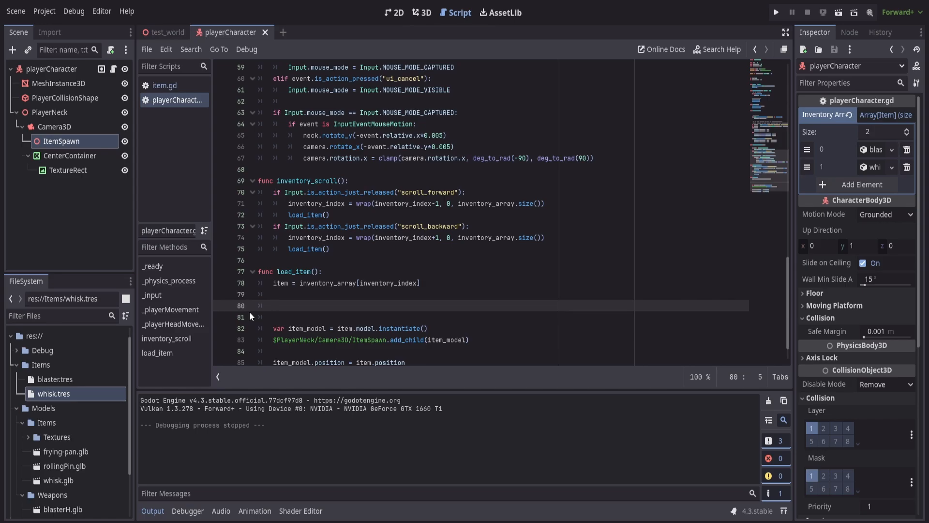
type("f")
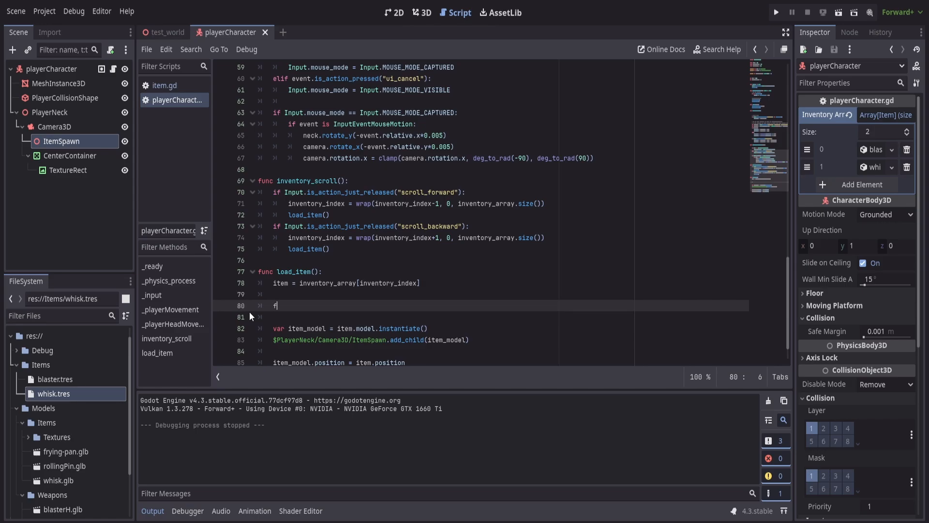
type("or i")
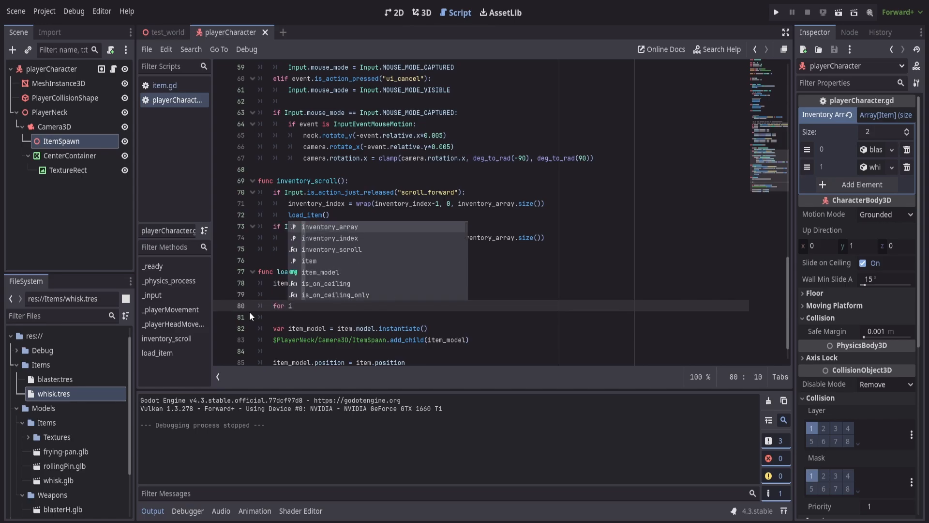
type("in")
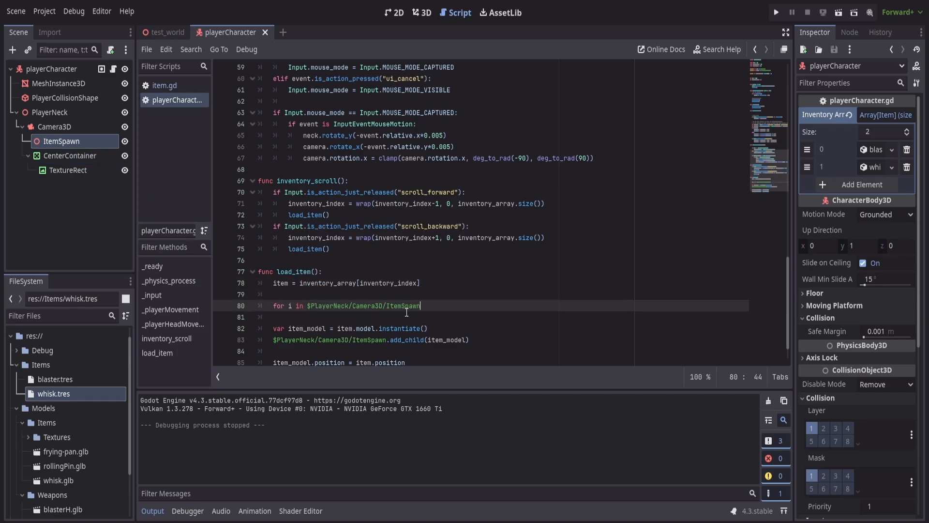
type(".get_children(")
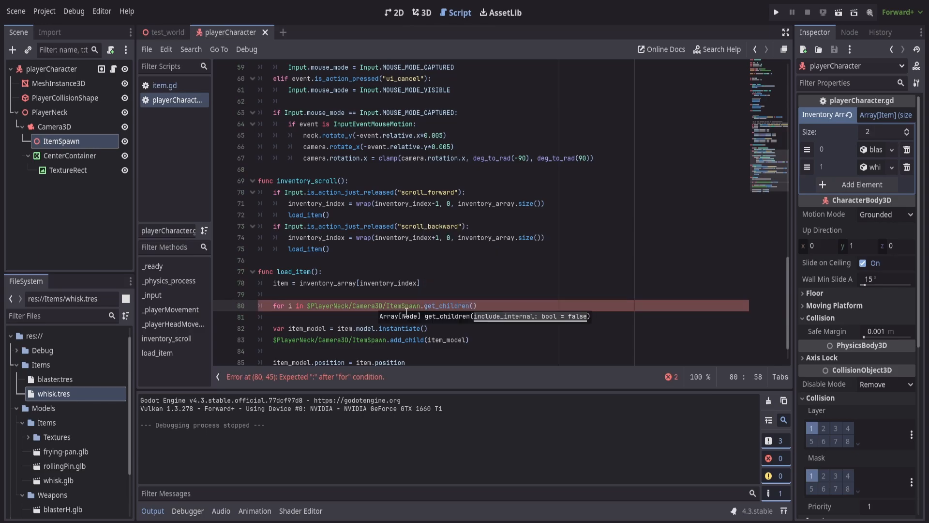
- Inside the loop, call '$PlayerNeck/Camera3D/ItemSpawn.remove_child(i)' to clear old models
left_click(395, 313)
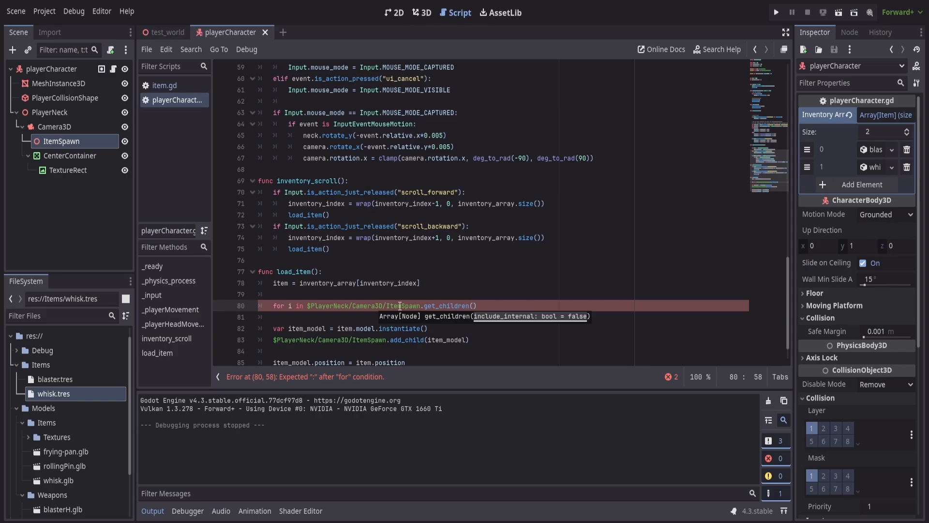
mouse_move(442, 305)
type("$PlayerNeck/Camera3D/ItemSpawn")
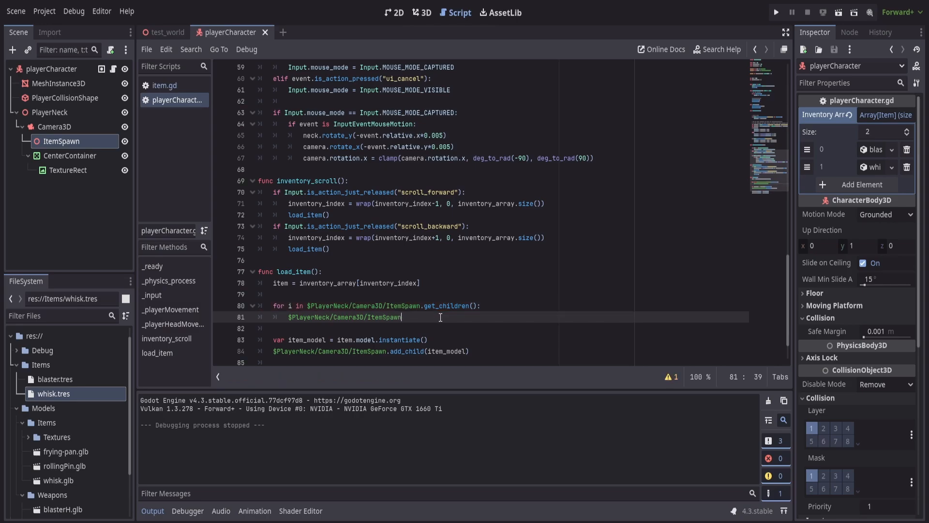
type(".remove_child(")
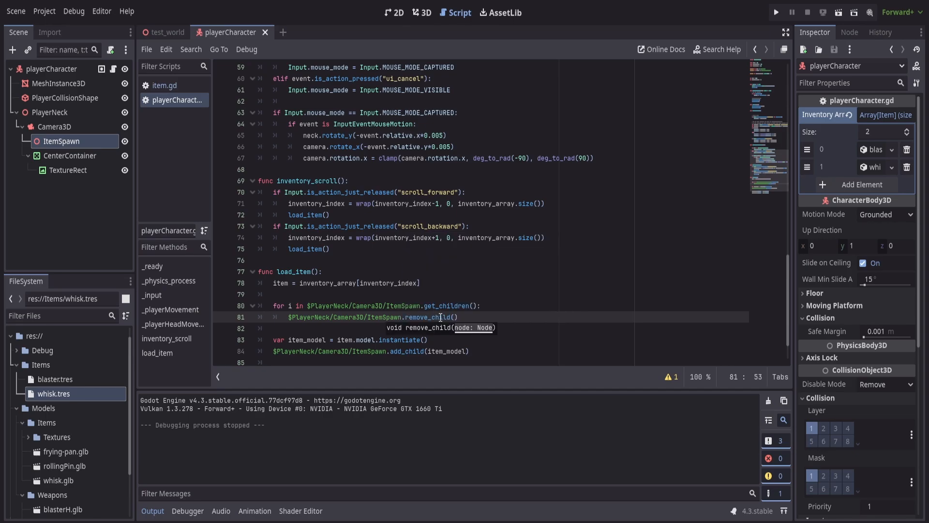
type("i")
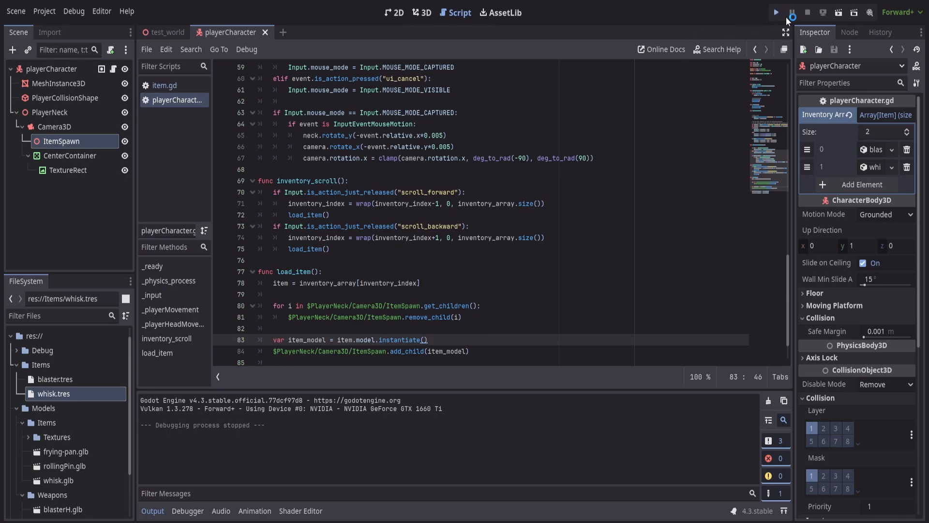
- Run the game to confirm only the blaster model is held, then close the game window
left_click(776, 11)
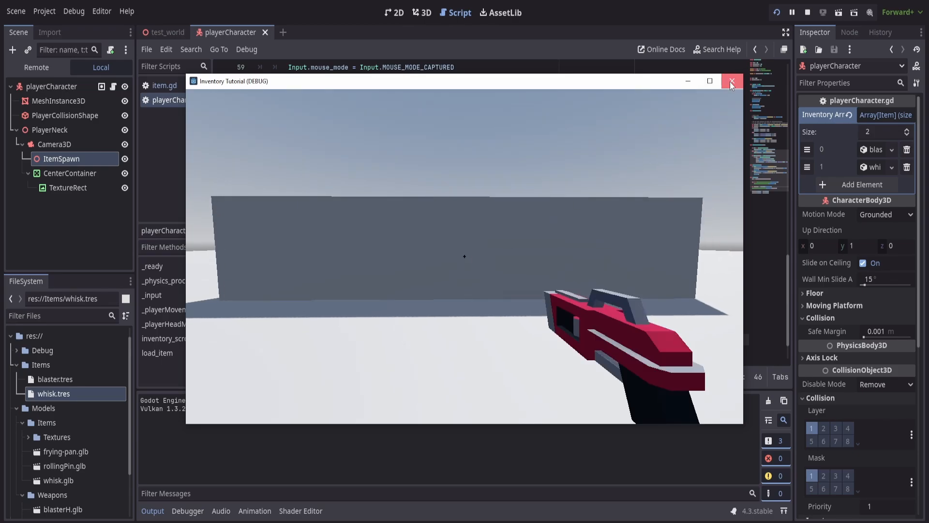
left_click(733, 81)
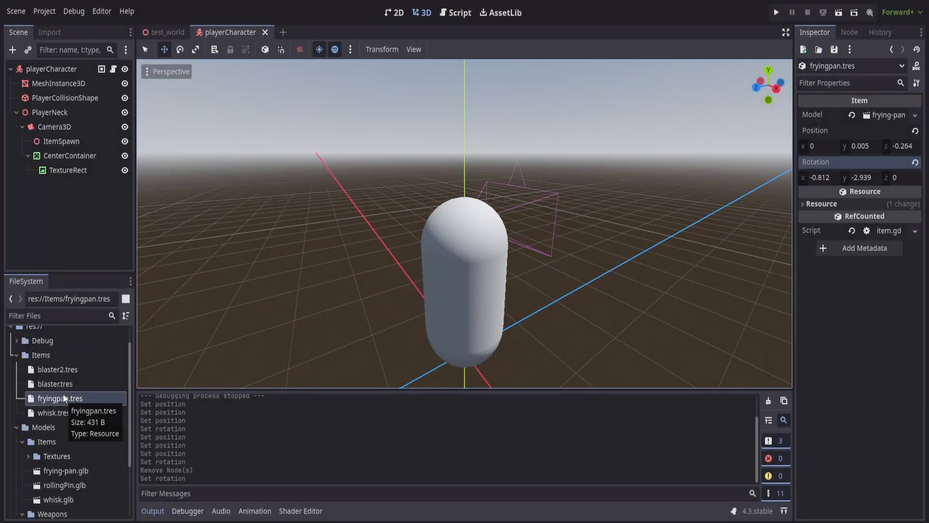
- Grow playerCharacter's Inventory Array to four slots with fryingpan and blaster2, then run the game
left_click(455, 12)
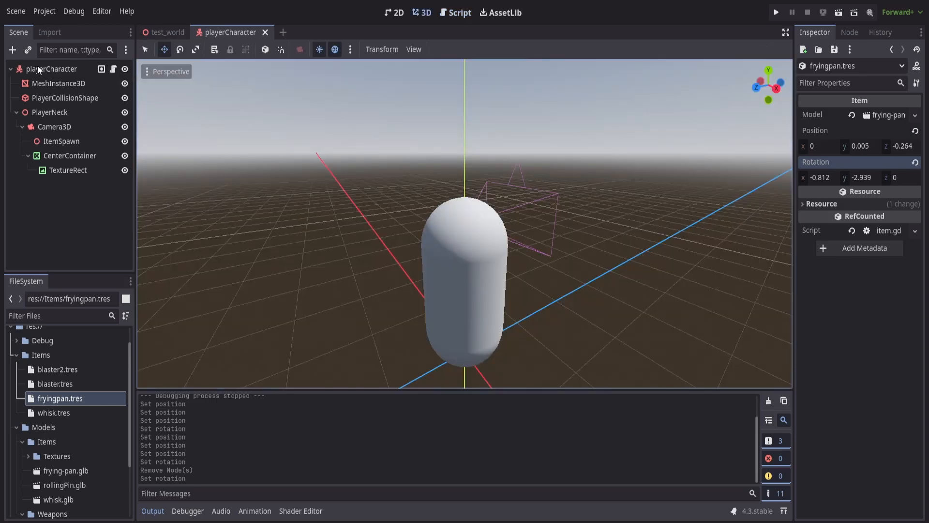
left_click(52, 68)
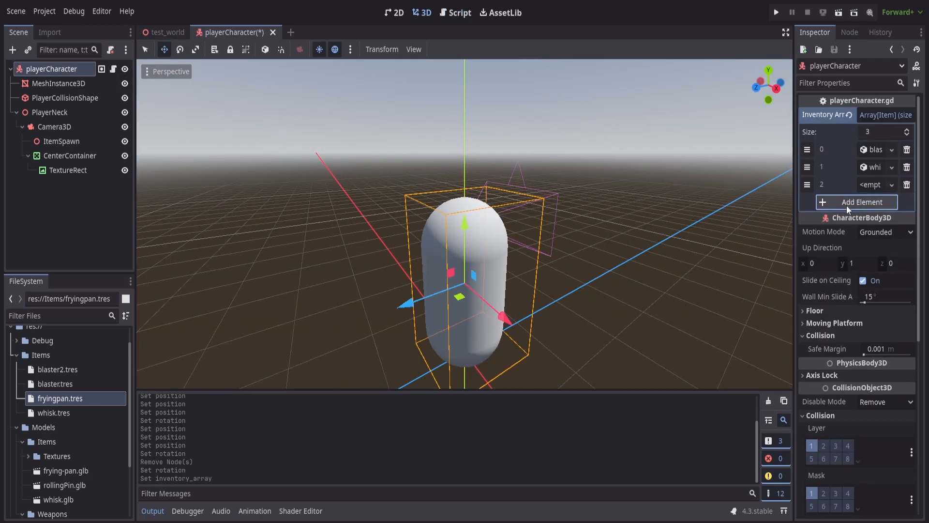
left_click(855, 202)
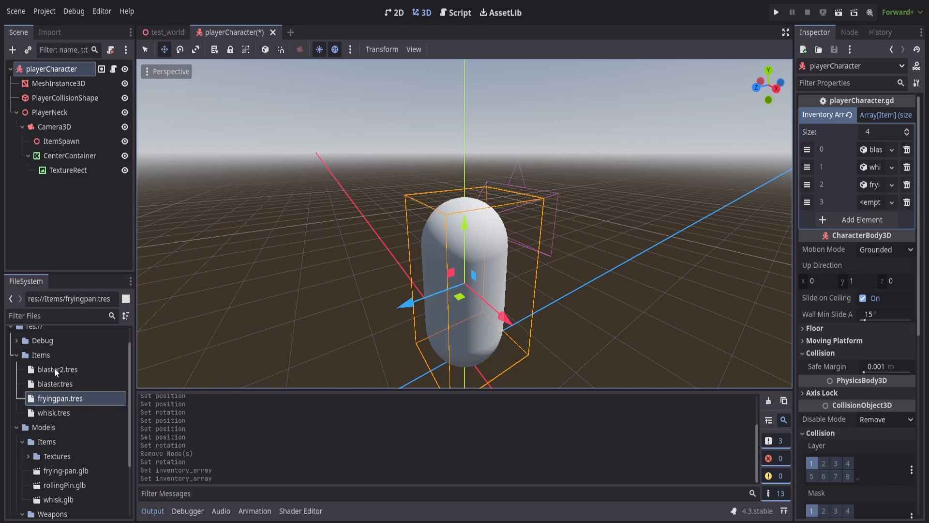
left_click(57, 368)
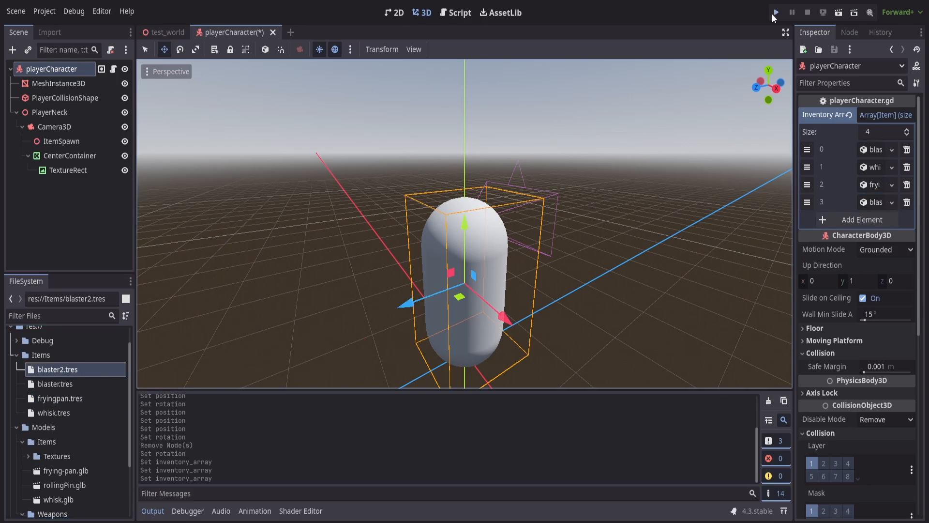
left_click(776, 11)
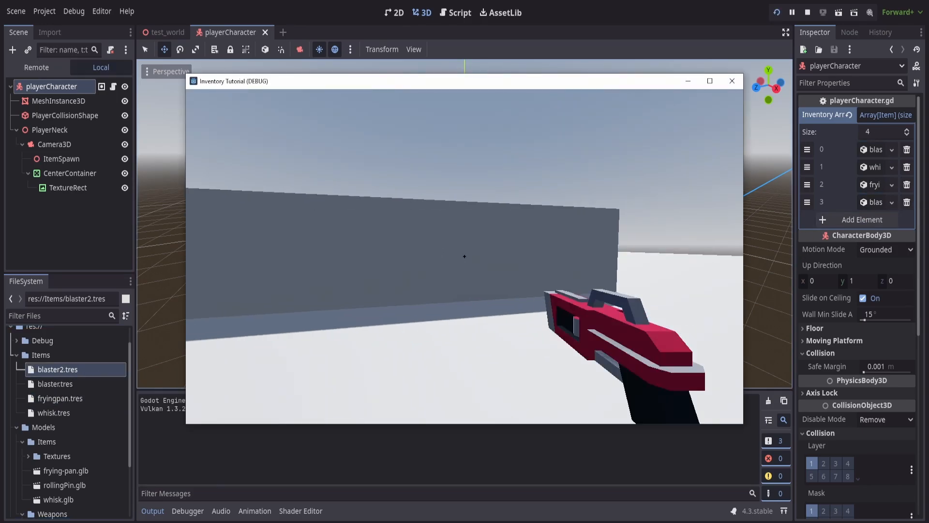